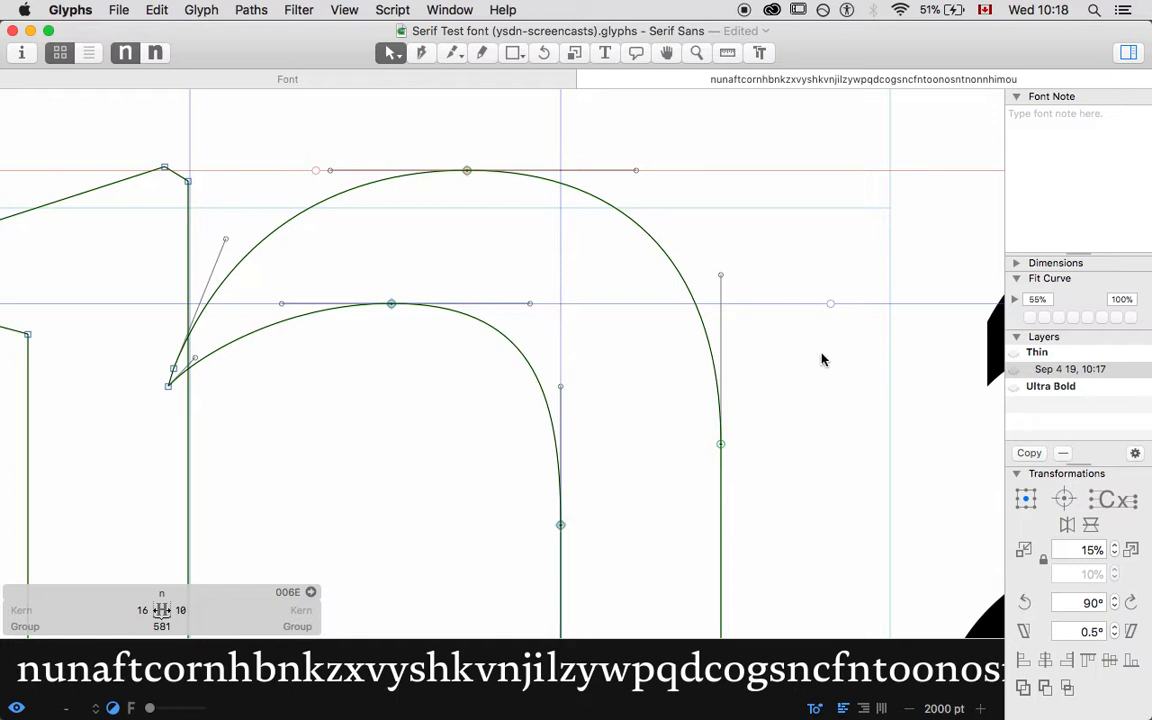
- Drag the horizontal guide down so it runs through the n's inner shoulder nodes
{"action": "left_click", "coordinate": [830, 304]}
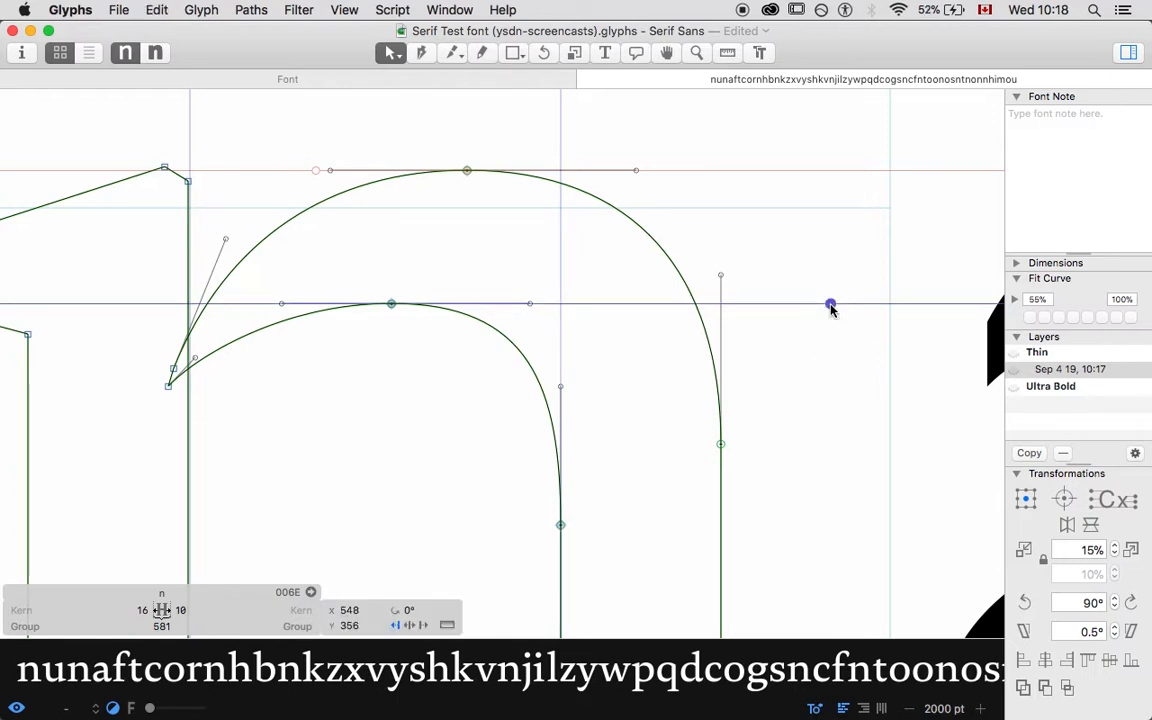
{"action": "left_click_drag", "start_coordinate": [830, 304], "coordinate": [830, 530]}
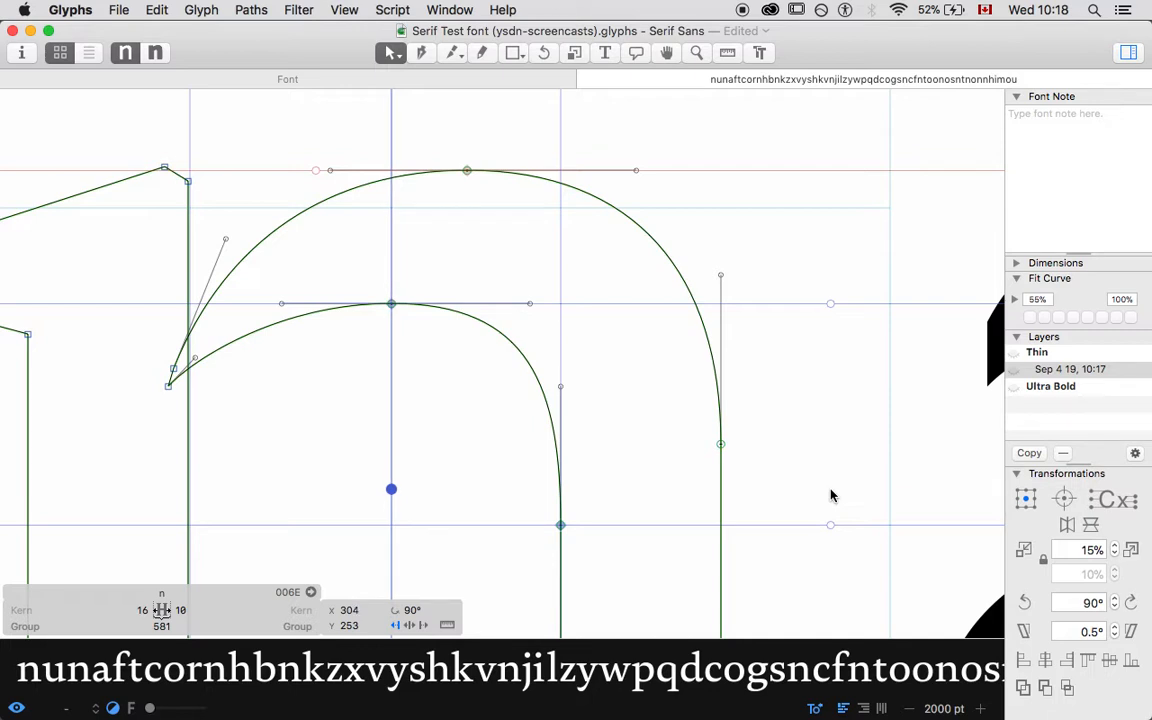
{"action": "mouse_move", "coordinate": [808, 418]}
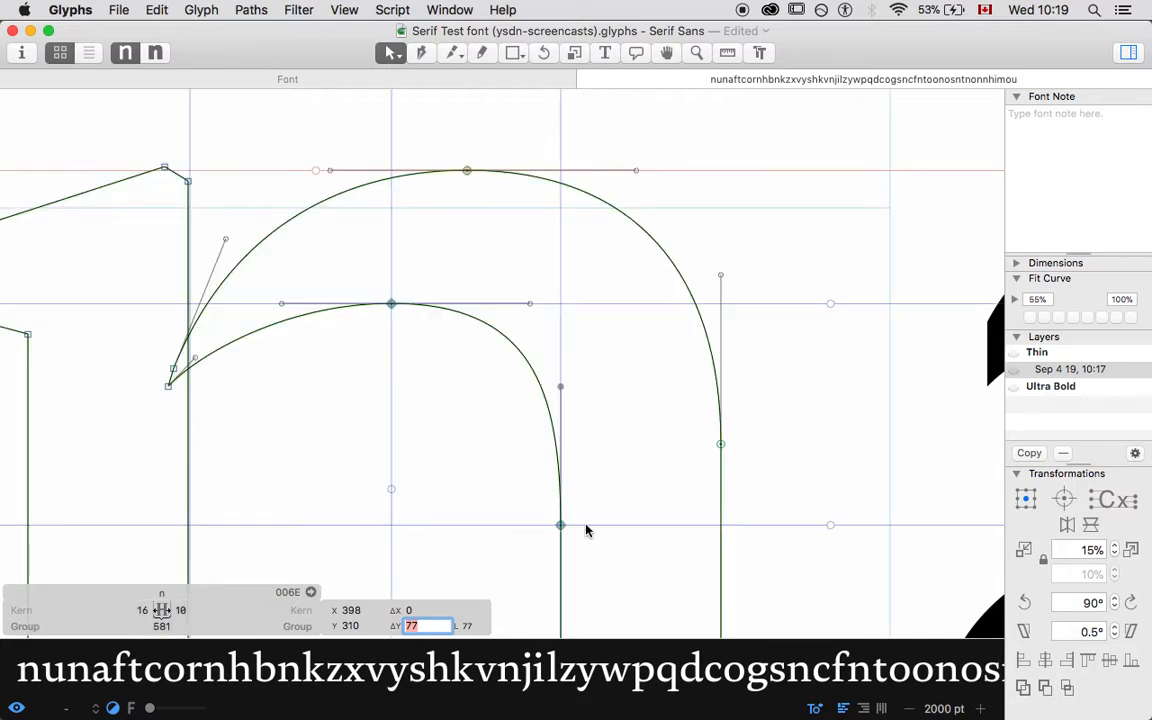
{"action": "mouse_move", "coordinate": [492, 506]}
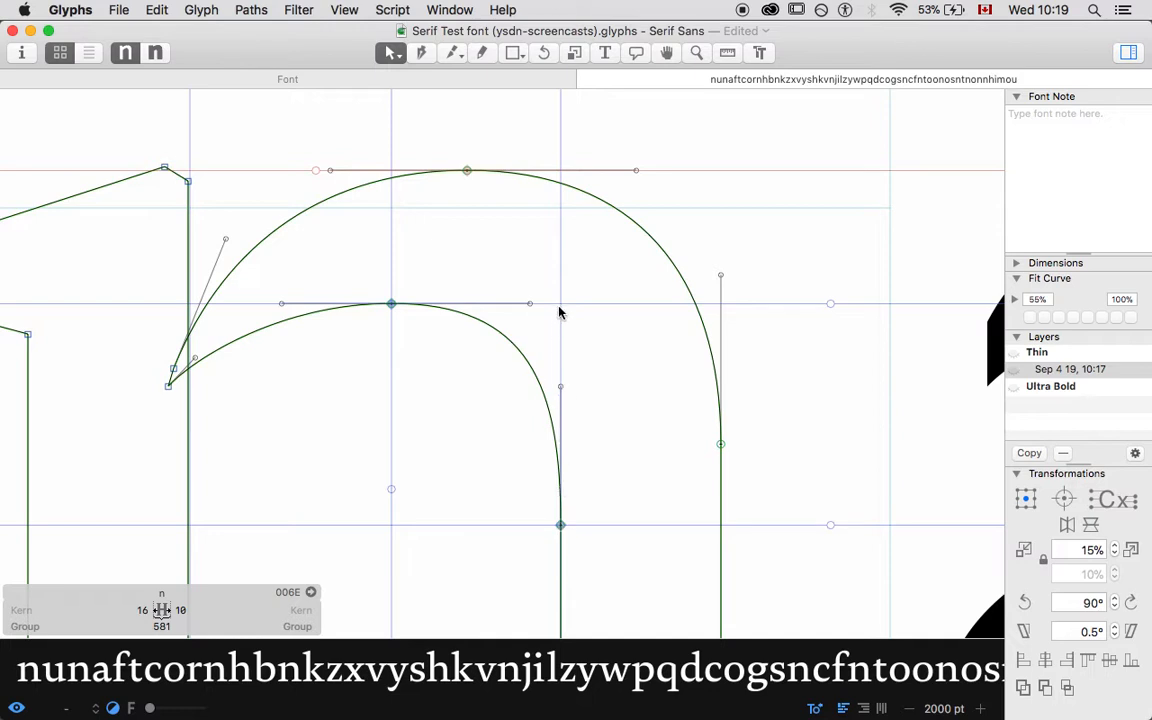
{"action": "mouse_move", "coordinate": [532, 512]}
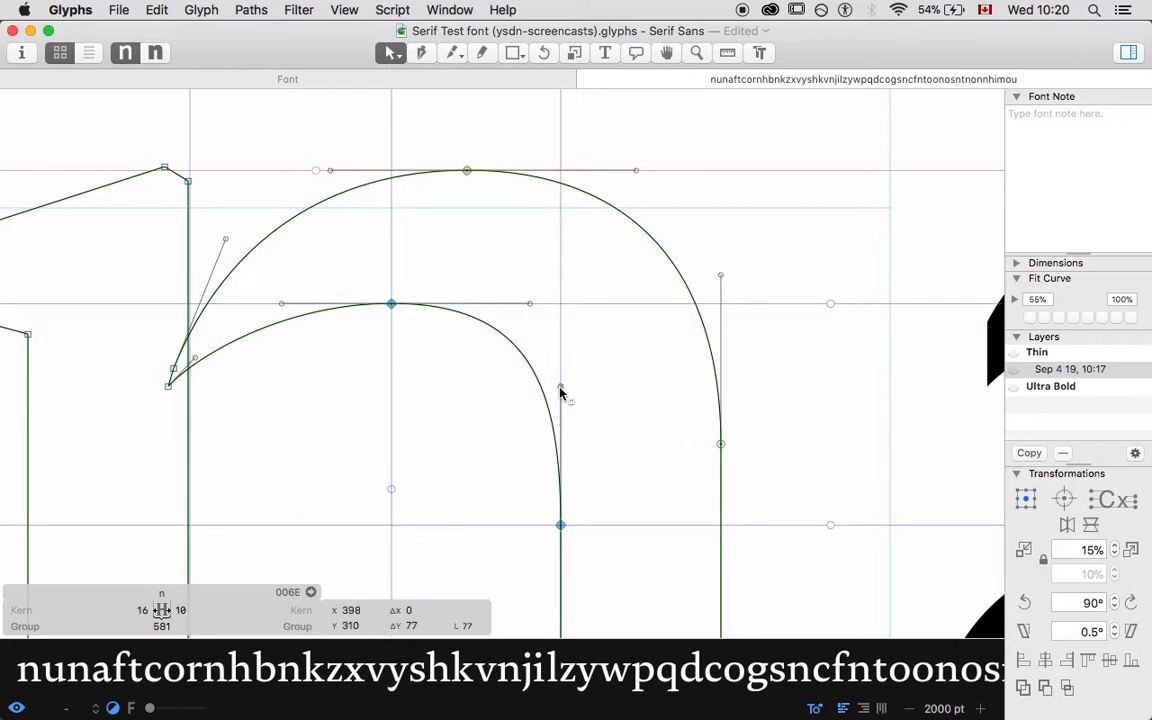
- Pull the inner shoulder handles horizontal toward the corner for a squarer, tighter turn into the right stem
{"action": "left_click_drag", "start_coordinate": [560, 390], "coordinate": [530, 304]}
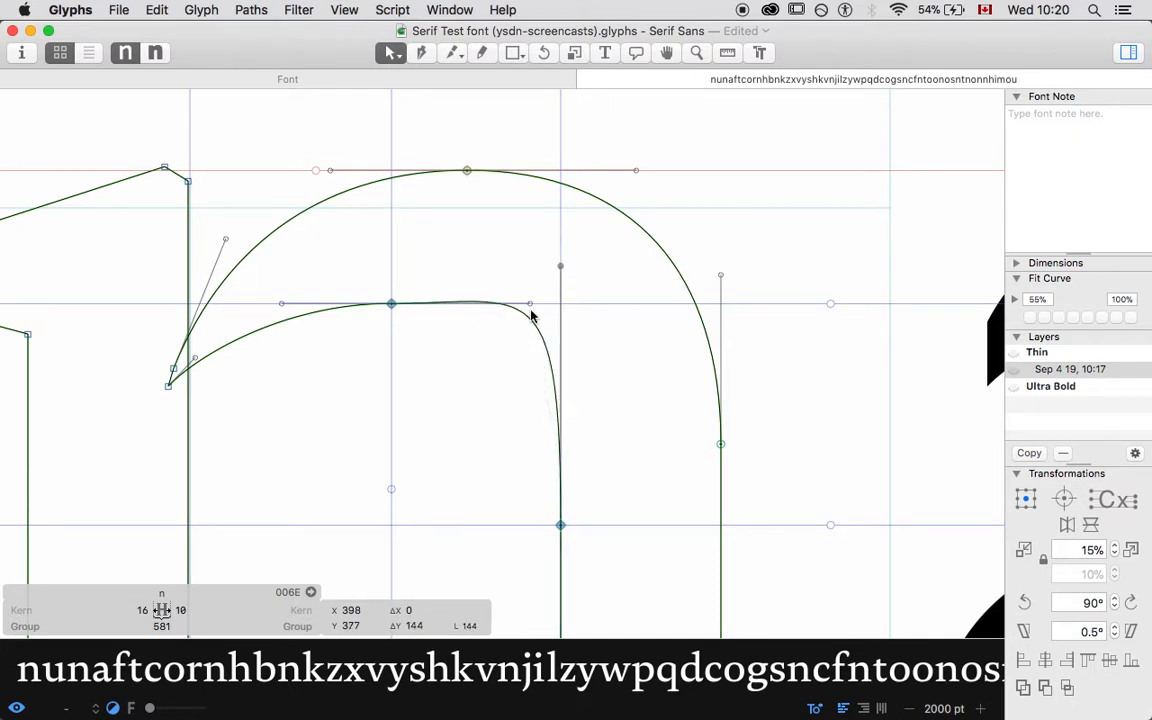
{"action": "left_click_drag", "start_coordinate": [528, 304], "coordinate": [616, 304]}
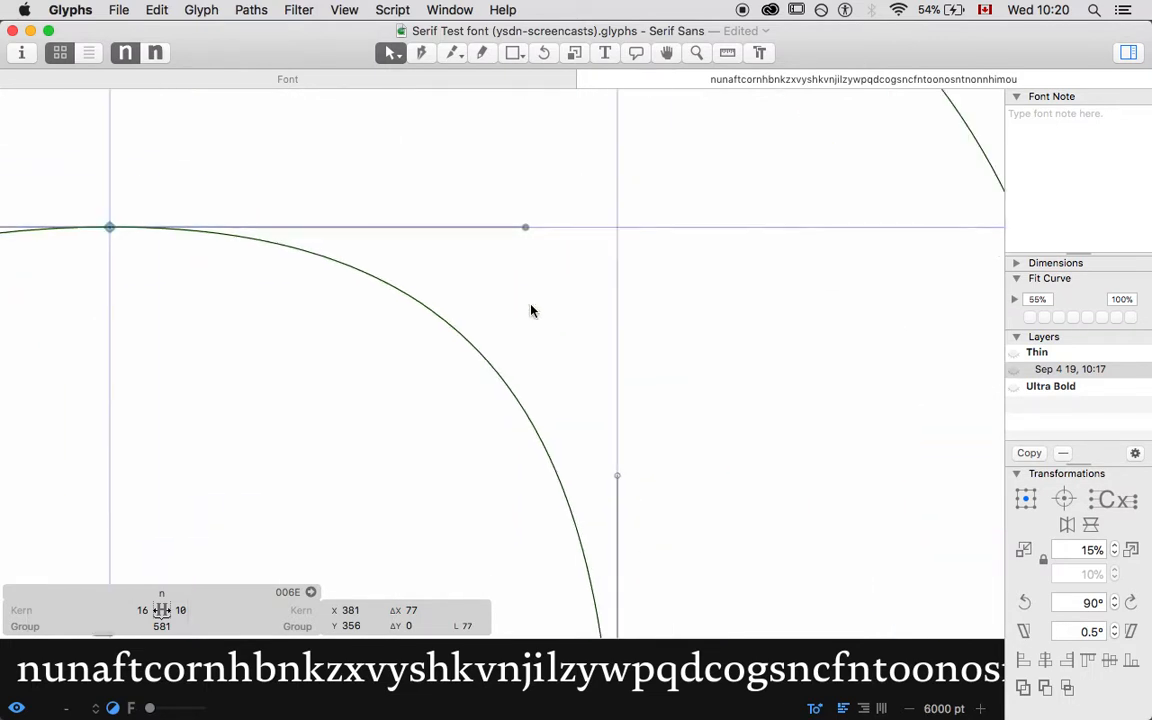
{"action": "left_click_drag", "start_coordinate": [524, 228], "coordinate": [622, 228]}
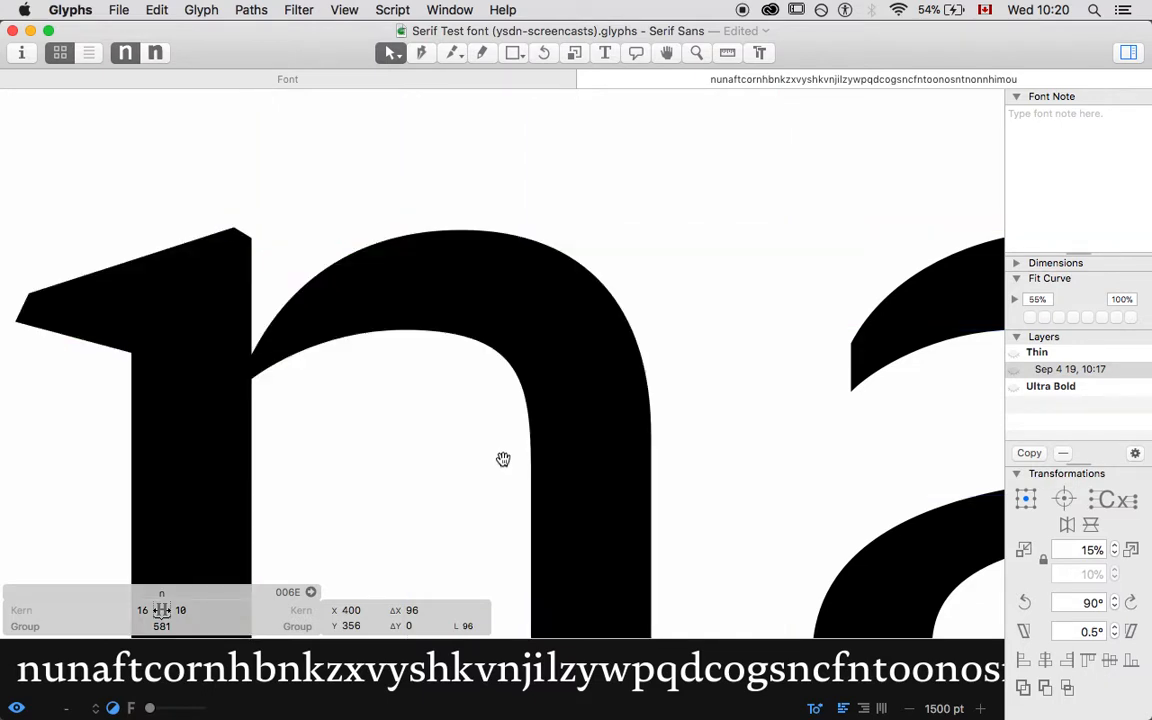
{"action": "mouse_move", "coordinate": [530, 464]}
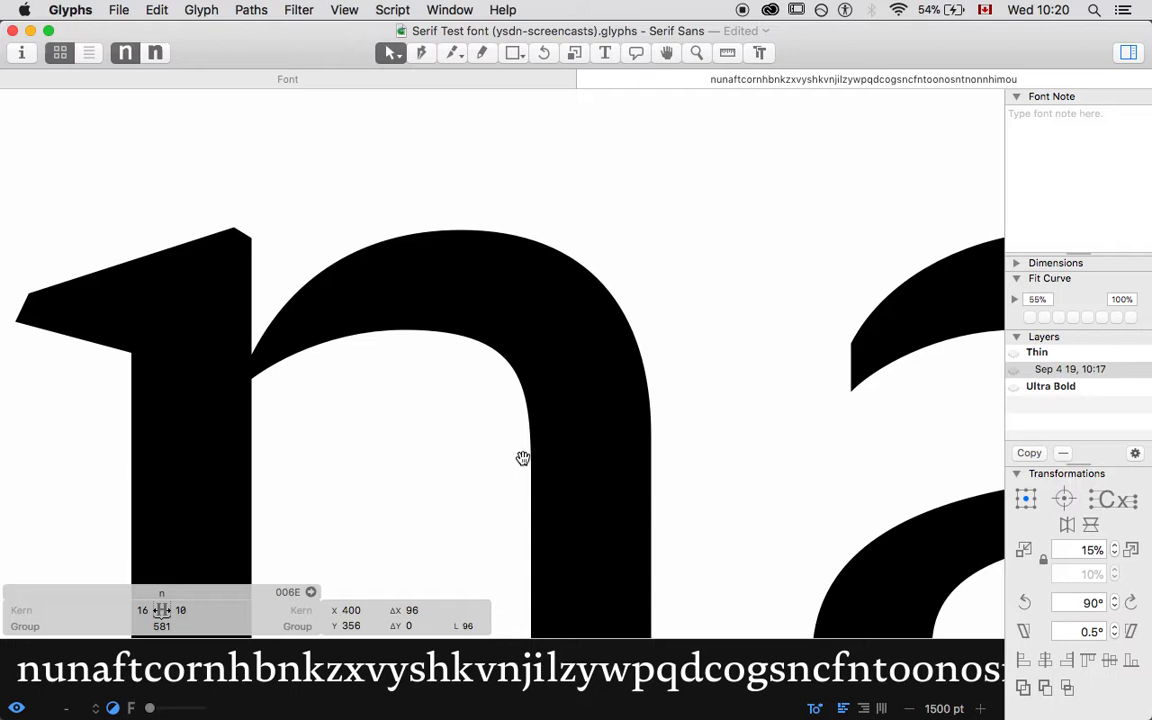
{"action": "mouse_move", "coordinate": [534, 408]}
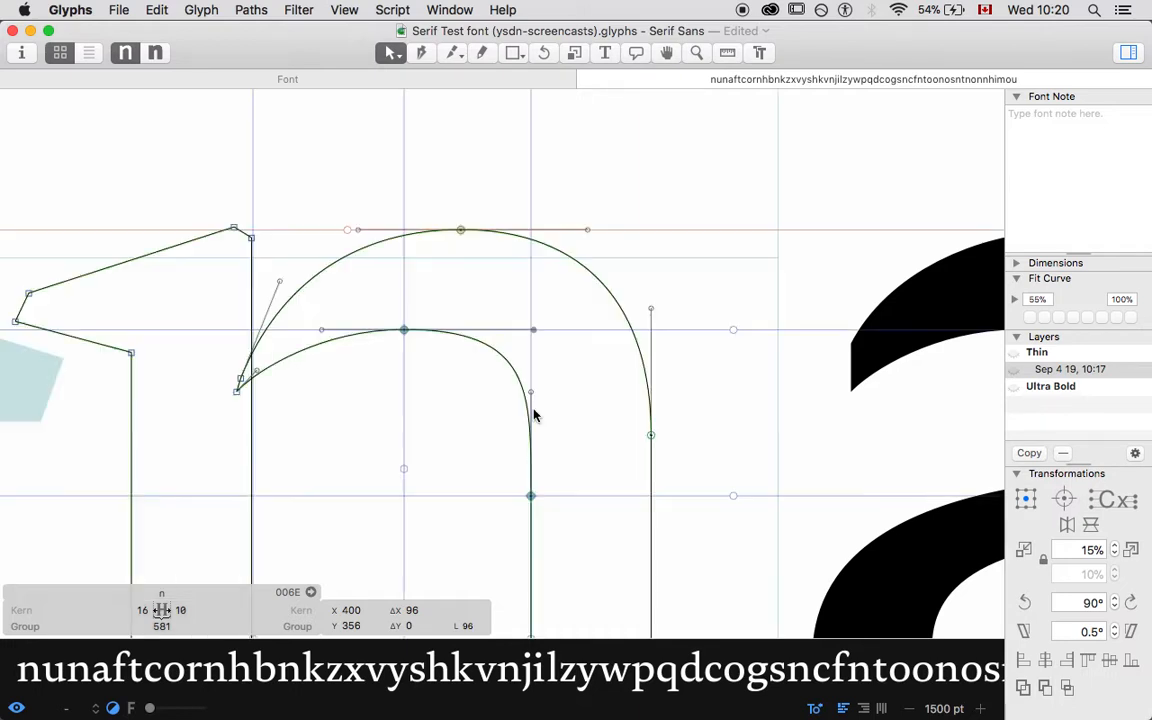
{"action": "mouse_move", "coordinate": [550, 450]}
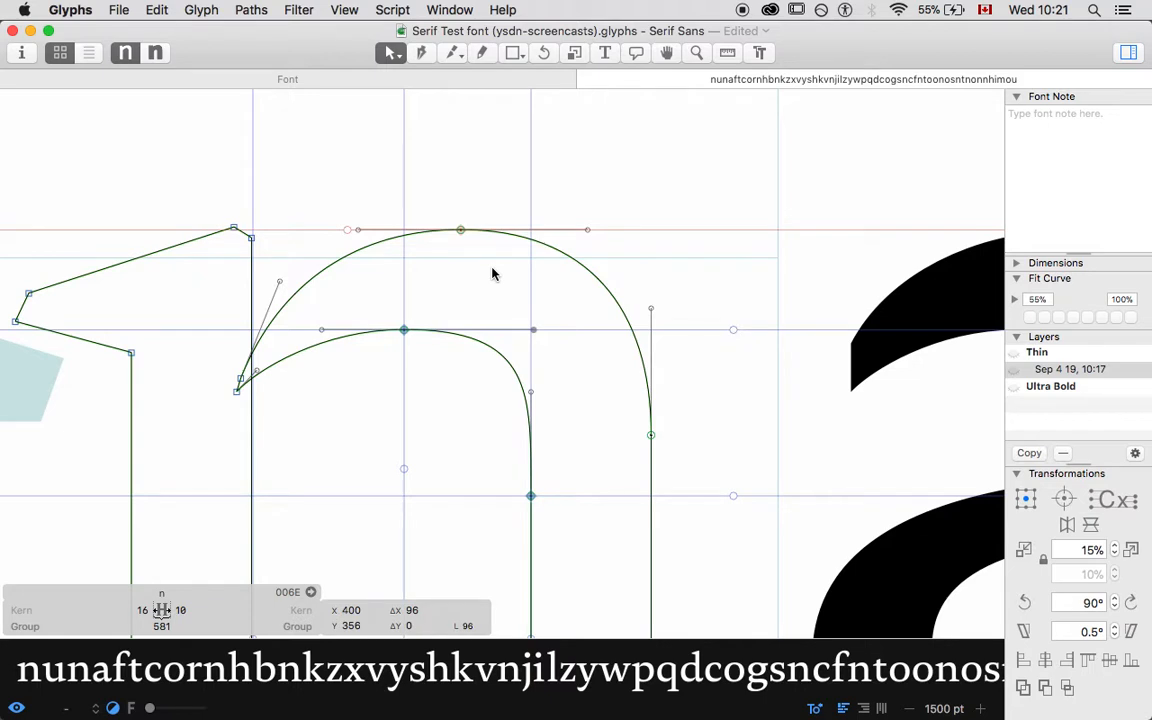
{"action": "mouse_move", "coordinate": [630, 504]}
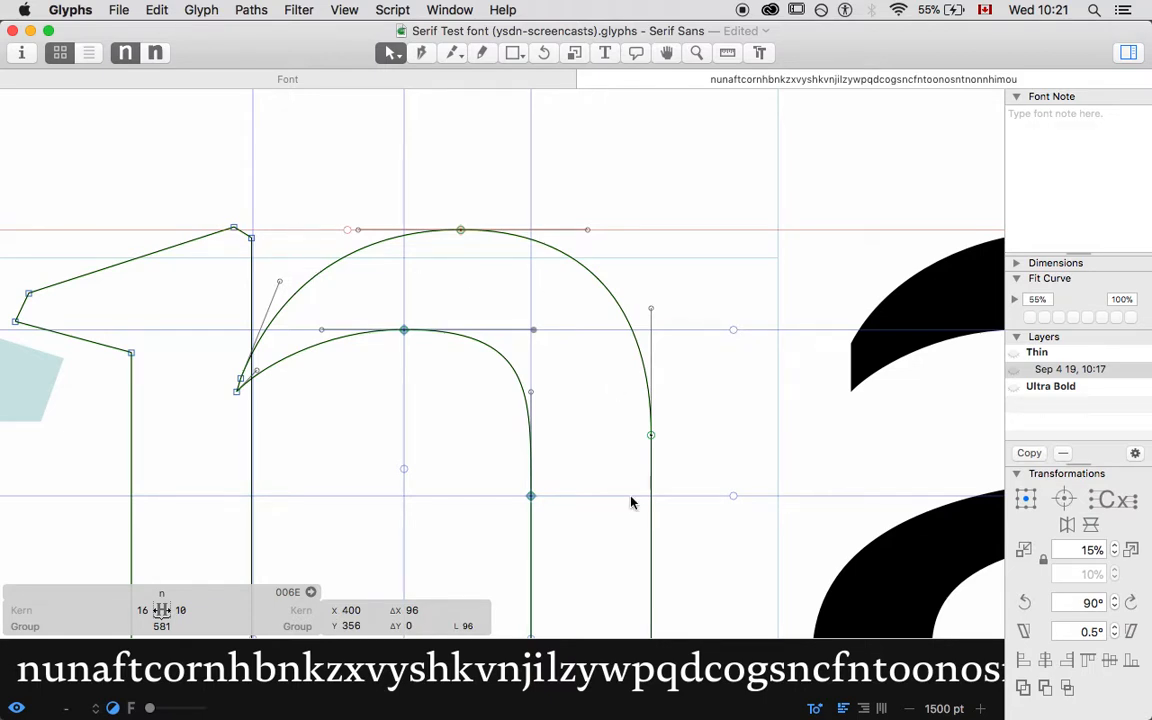
{"action": "mouse_move", "coordinate": [650, 268]}
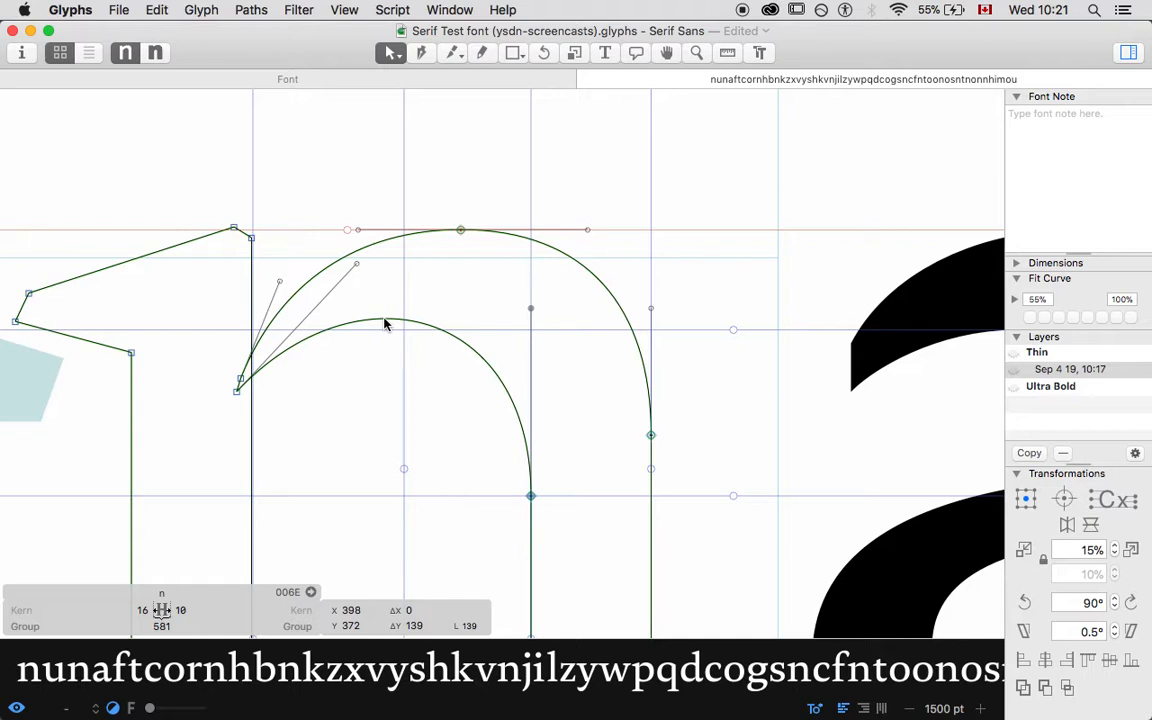
{"action": "mouse_move", "coordinate": [360, 272]}
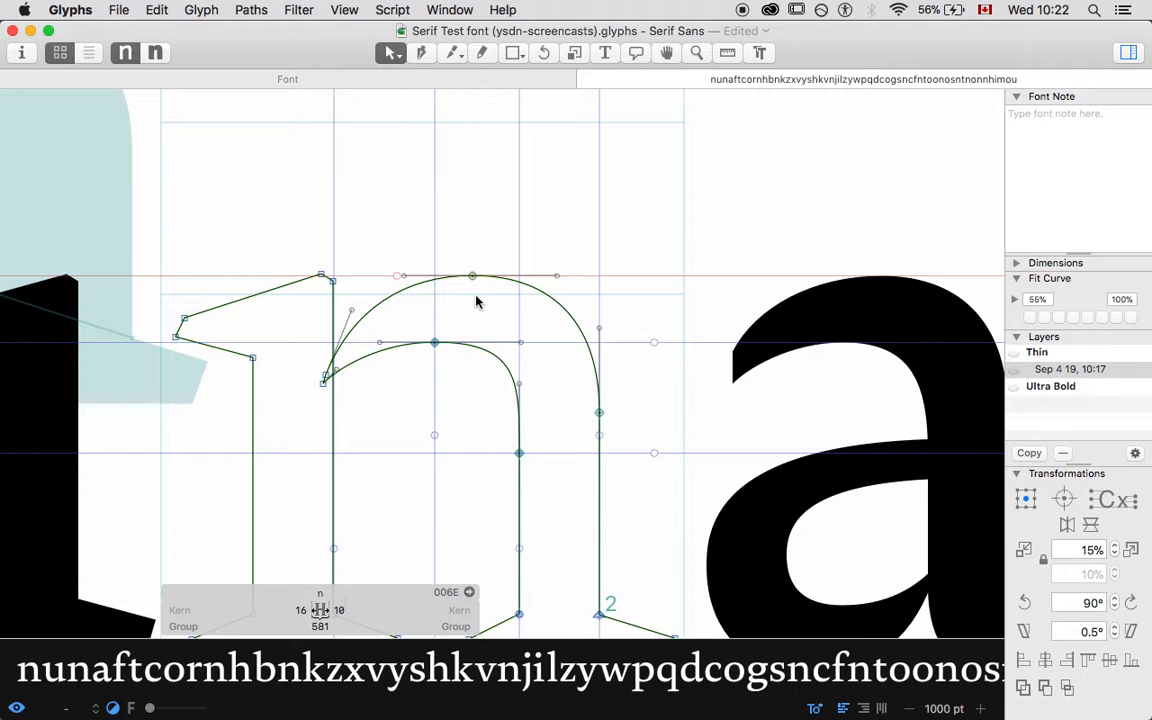
{"action": "mouse_move", "coordinate": [836, 518]}
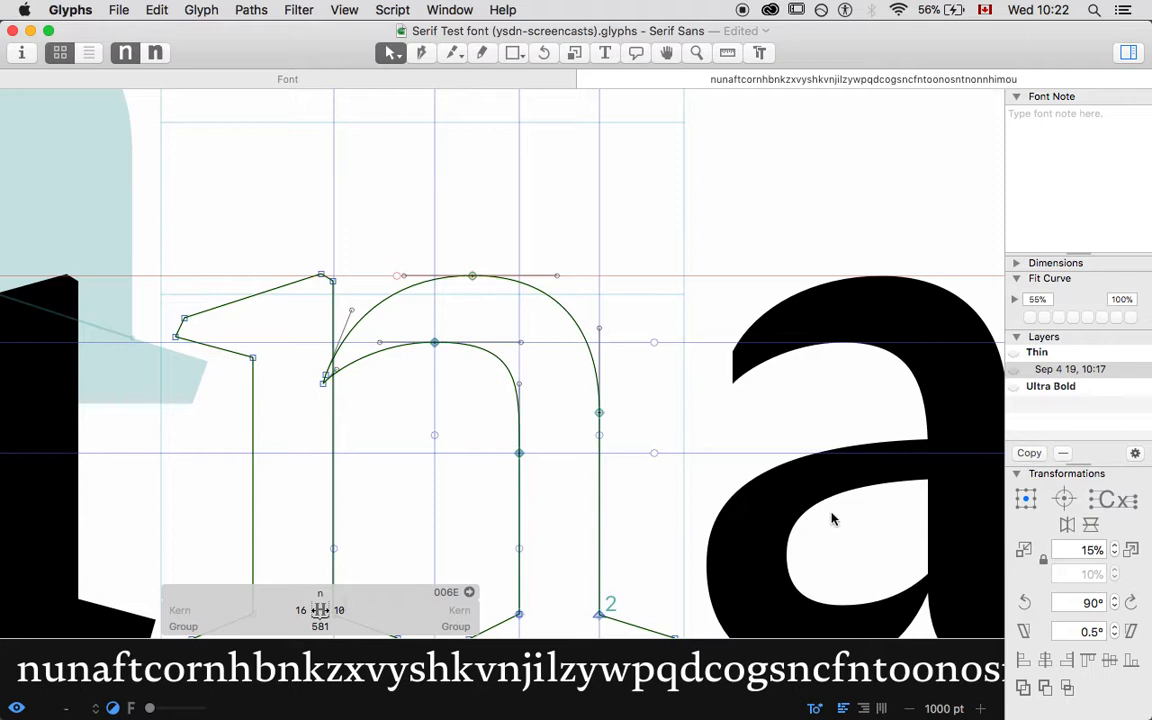
{"action": "mouse_move", "coordinate": [798, 610]}
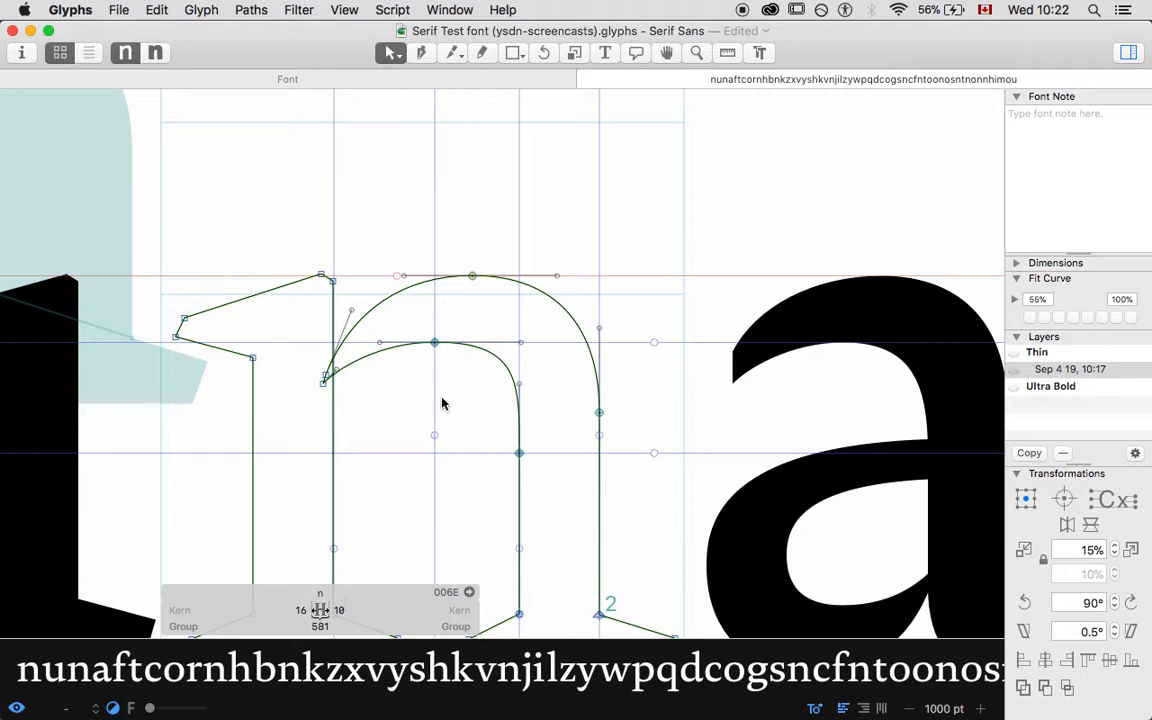
{"action": "mouse_move", "coordinate": [754, 680]}
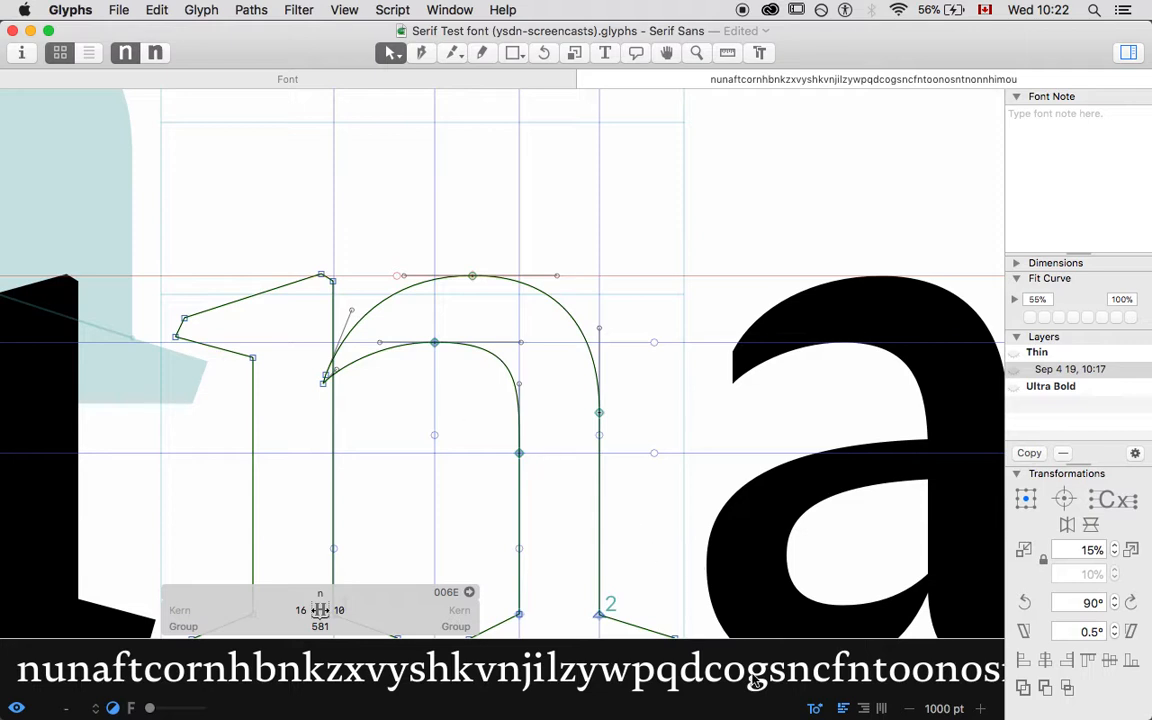
{"action": "mouse_move", "coordinate": [410, 428]}
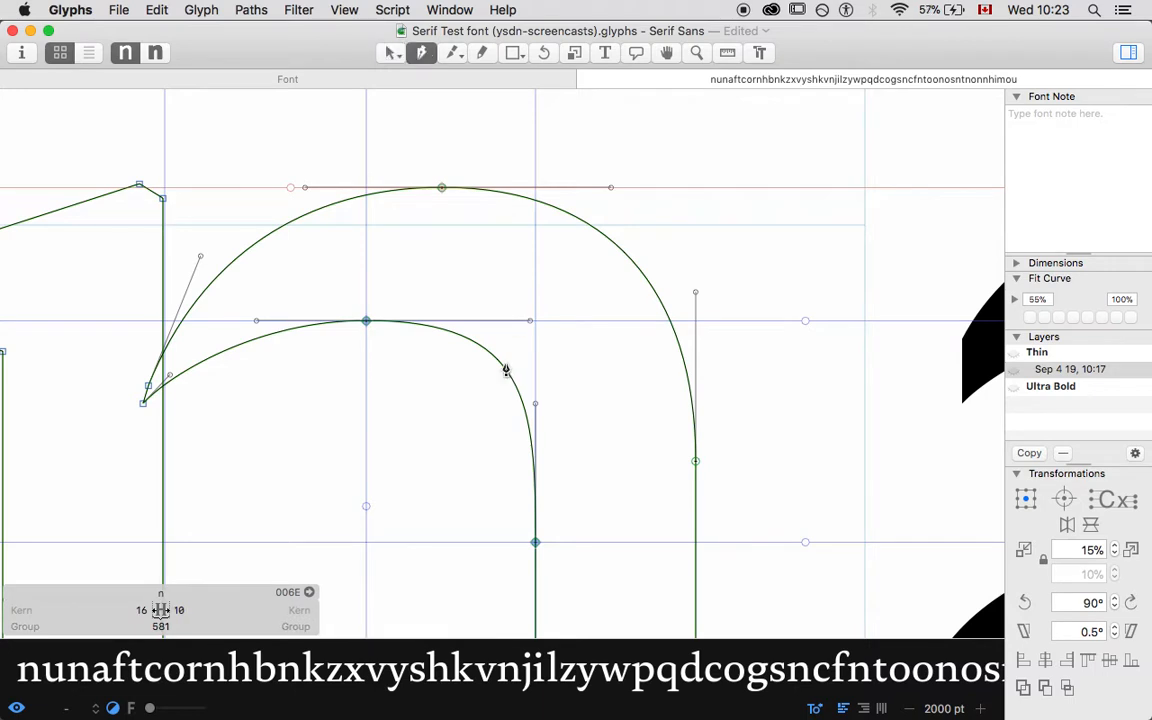
- Add a node on the n's inner shoulder curve and move it up-right to square off the turn
{"action": "left_click", "coordinate": [504, 368]}
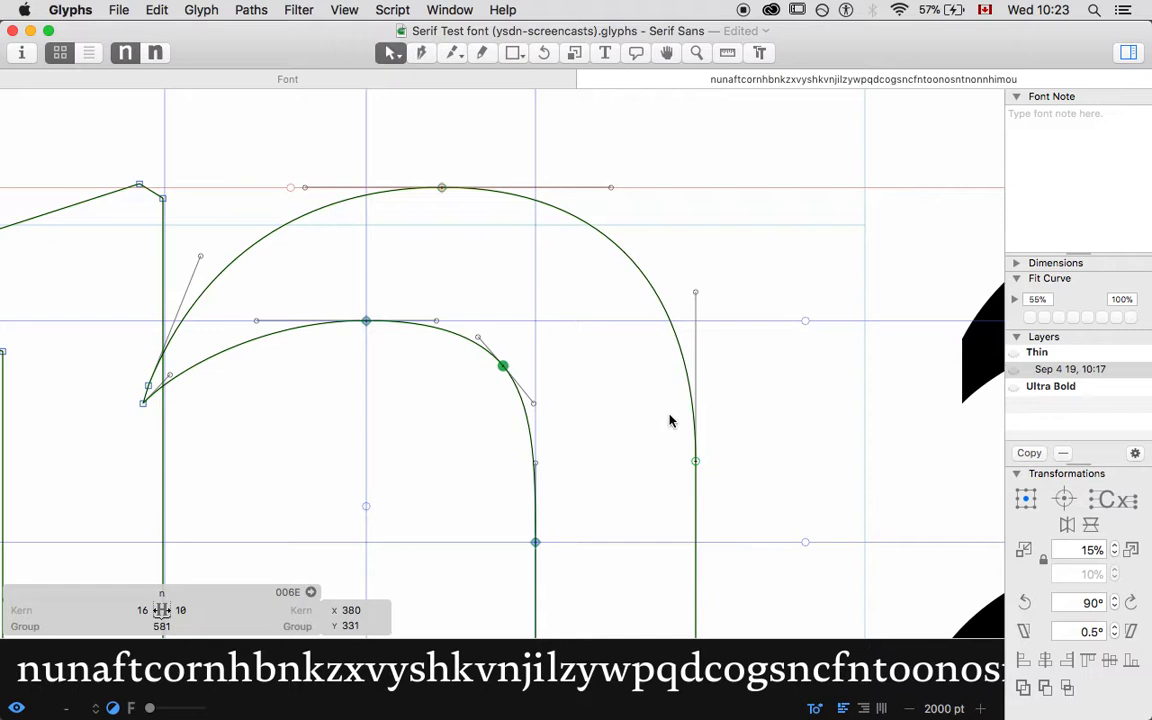
{"action": "left_click_drag", "start_coordinate": [504, 366], "coordinate": [520, 348]}
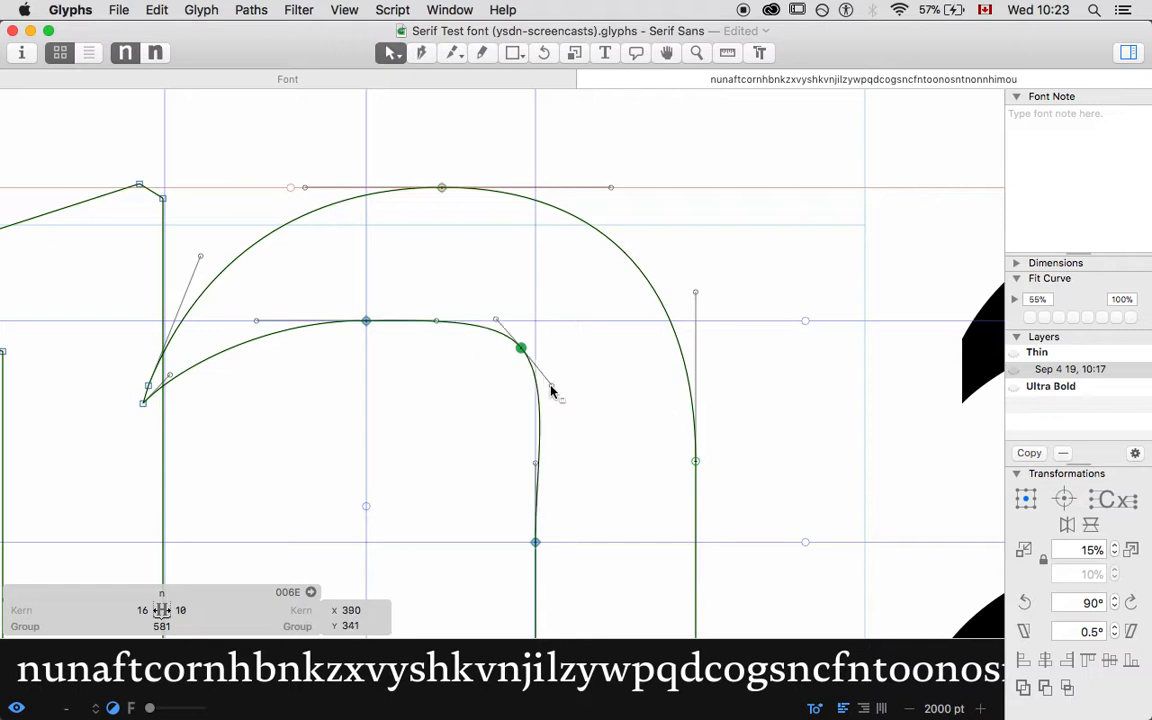
{"action": "left_click_drag", "start_coordinate": [520, 348], "coordinate": [544, 448]}
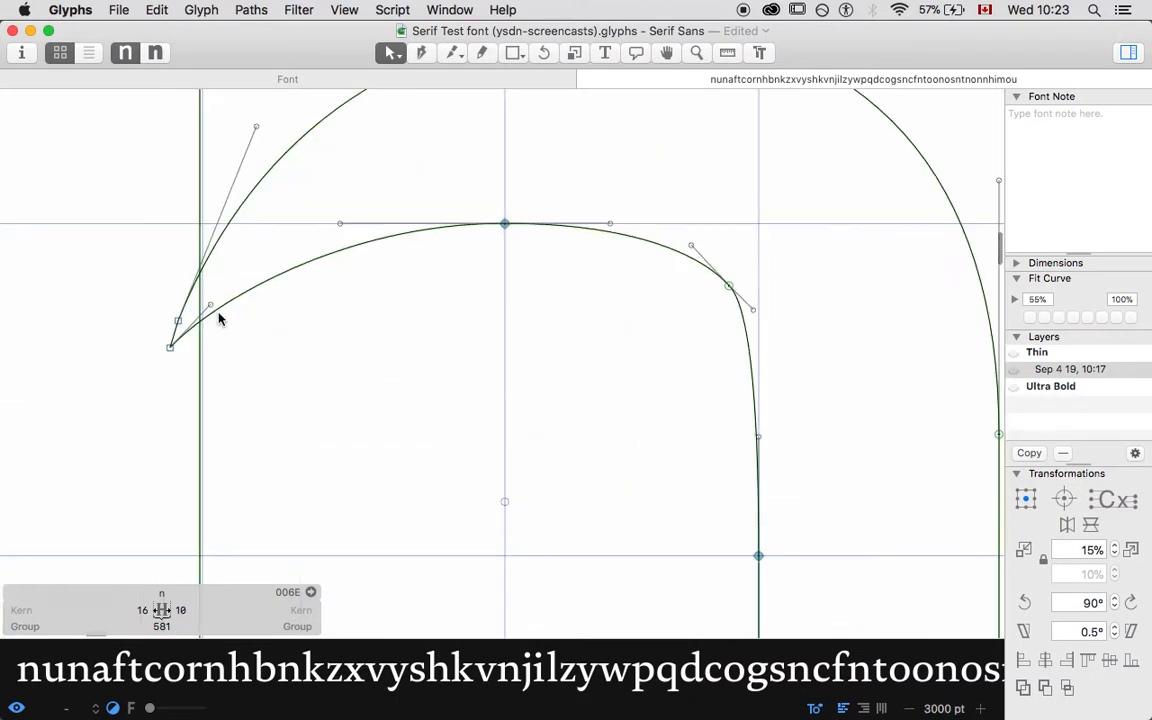
{"action": "mouse_move", "coordinate": [248, 356]}
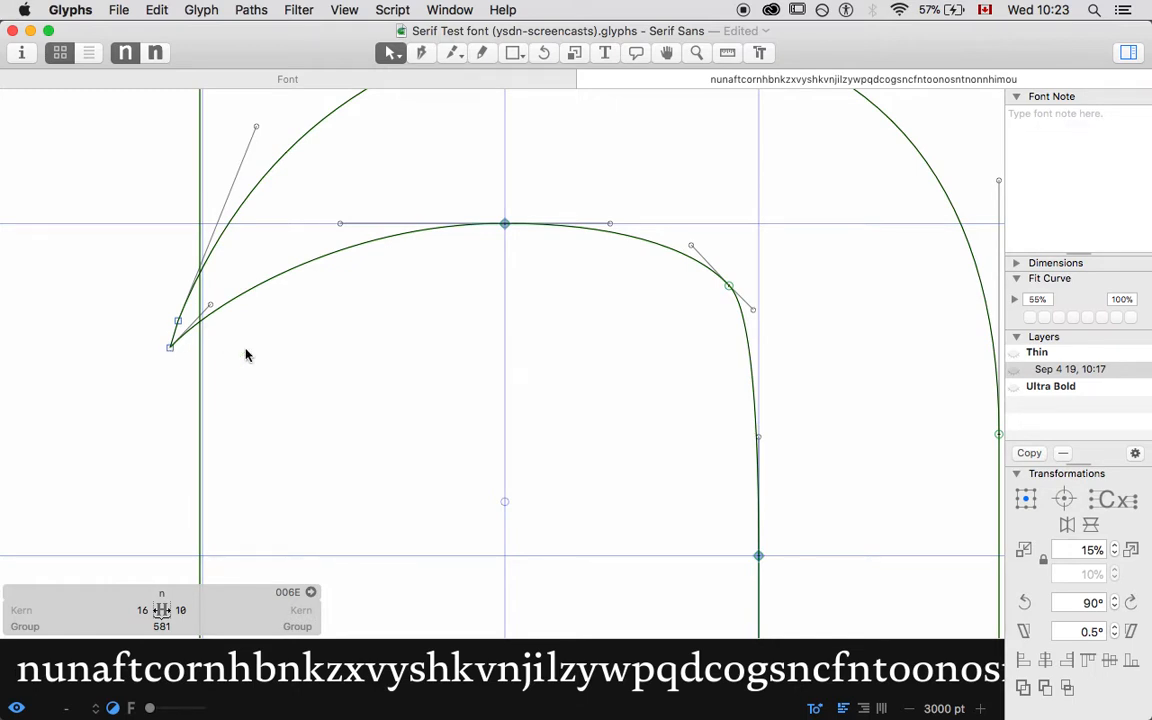
{"action": "mouse_move", "coordinate": [212, 310]}
{"action": "type", "text": "cc"}
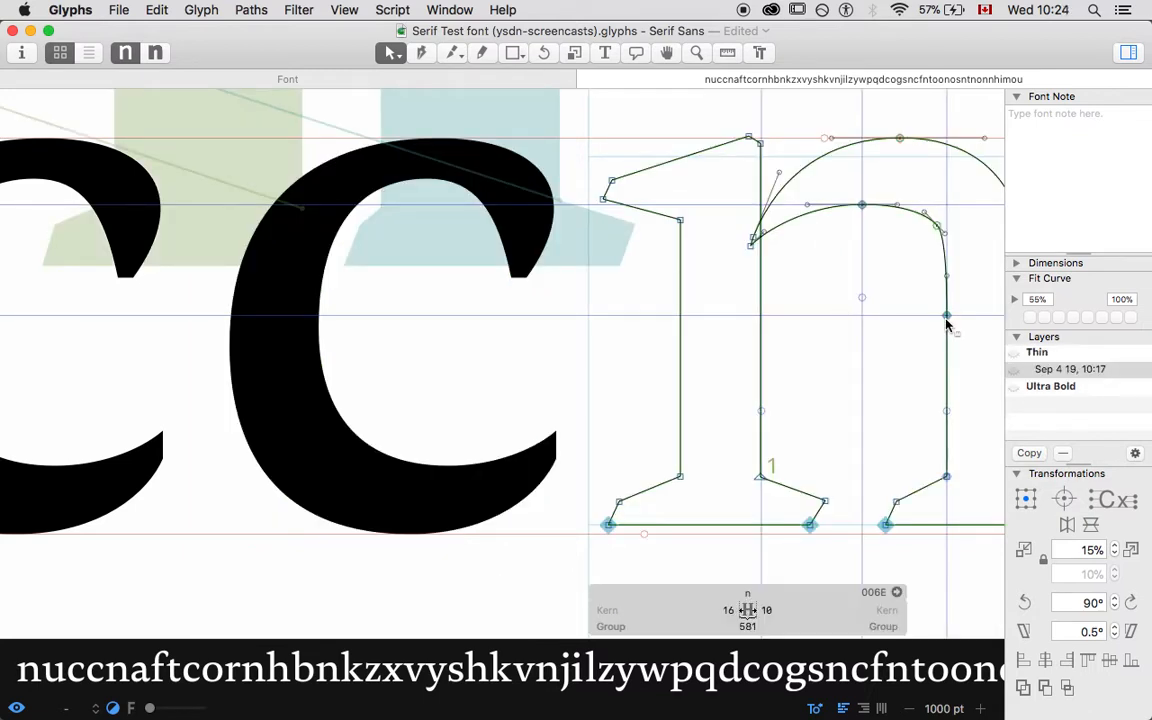
{"action": "mouse_move", "coordinate": [876, 188]}
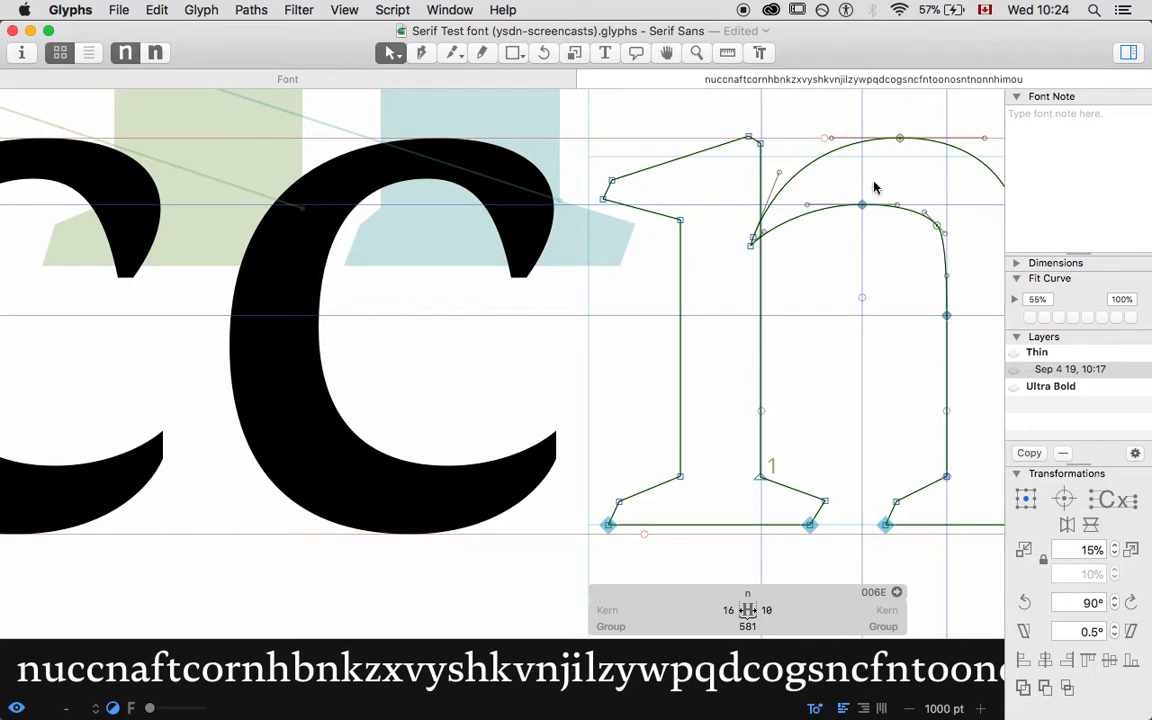
{"action": "mouse_move", "coordinate": [416, 288]}
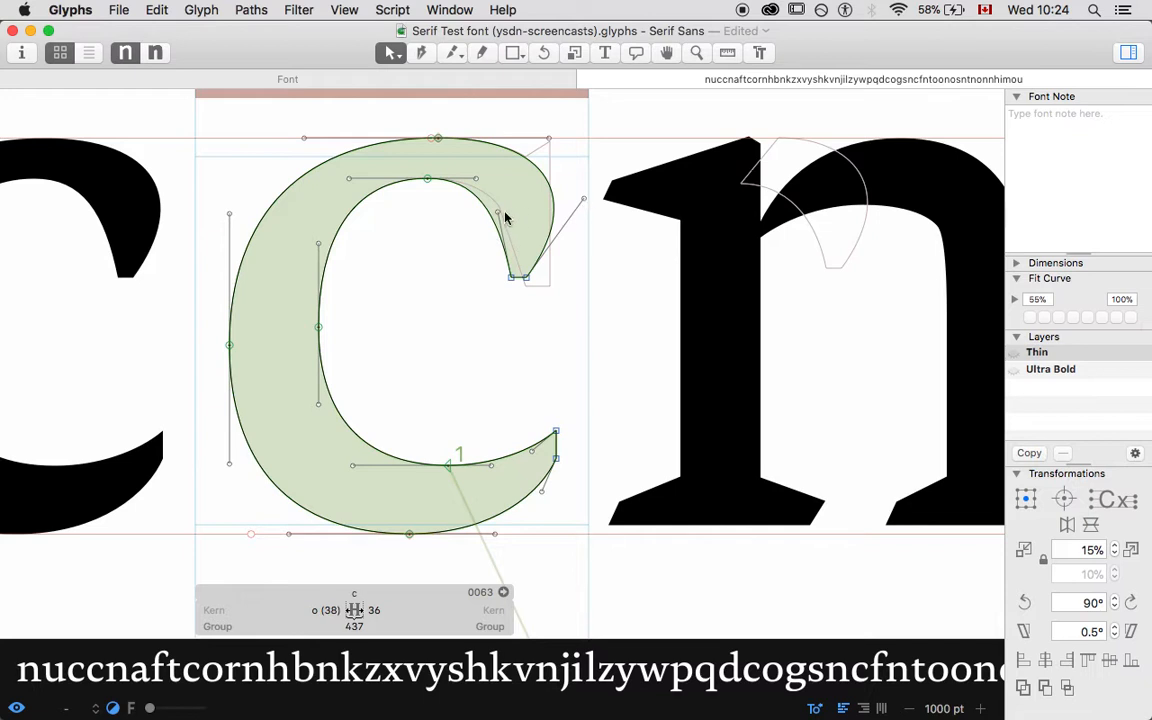
{"action": "mouse_move", "coordinate": [448, 252]}
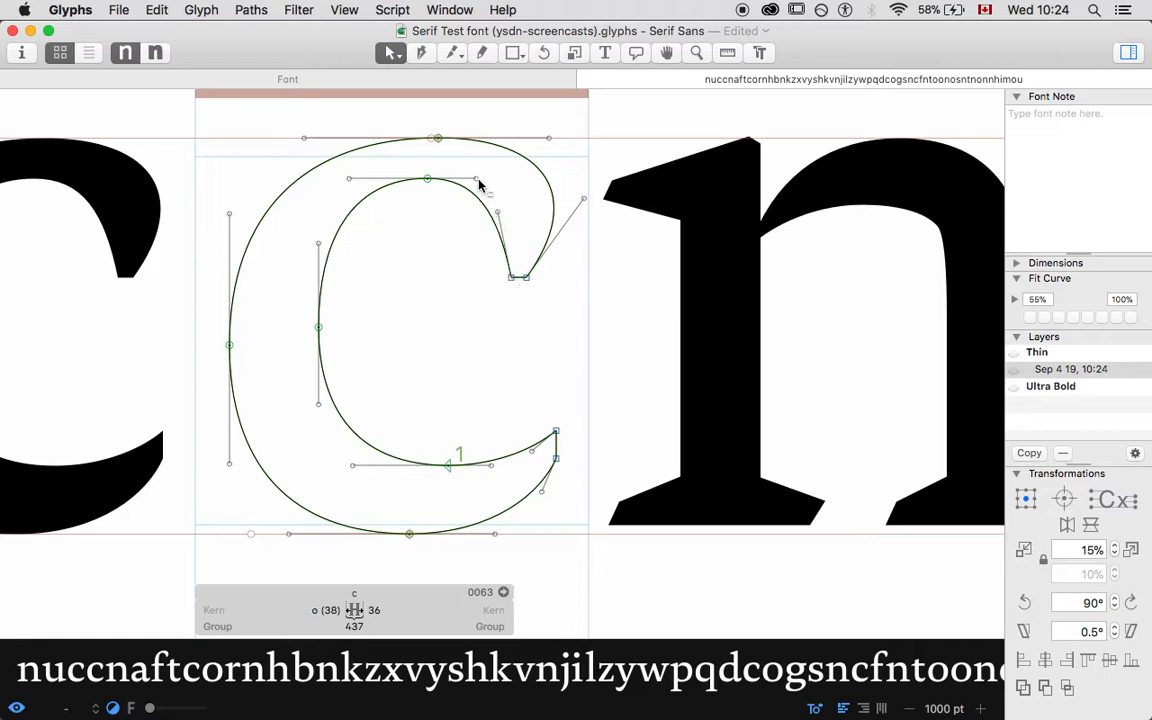
- Add a horizontal hint to the c's Thin outline via its context menu
{"action": "right_click", "coordinate": [480, 184]}
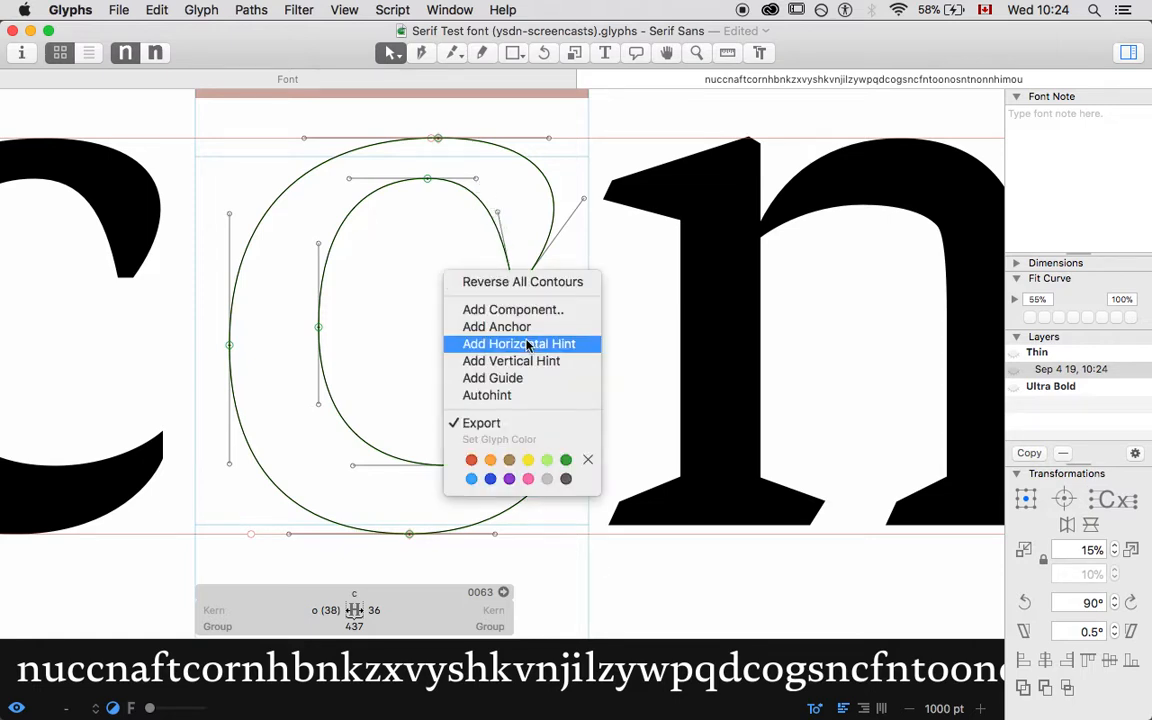
{"action": "left_click", "coordinate": [520, 344]}
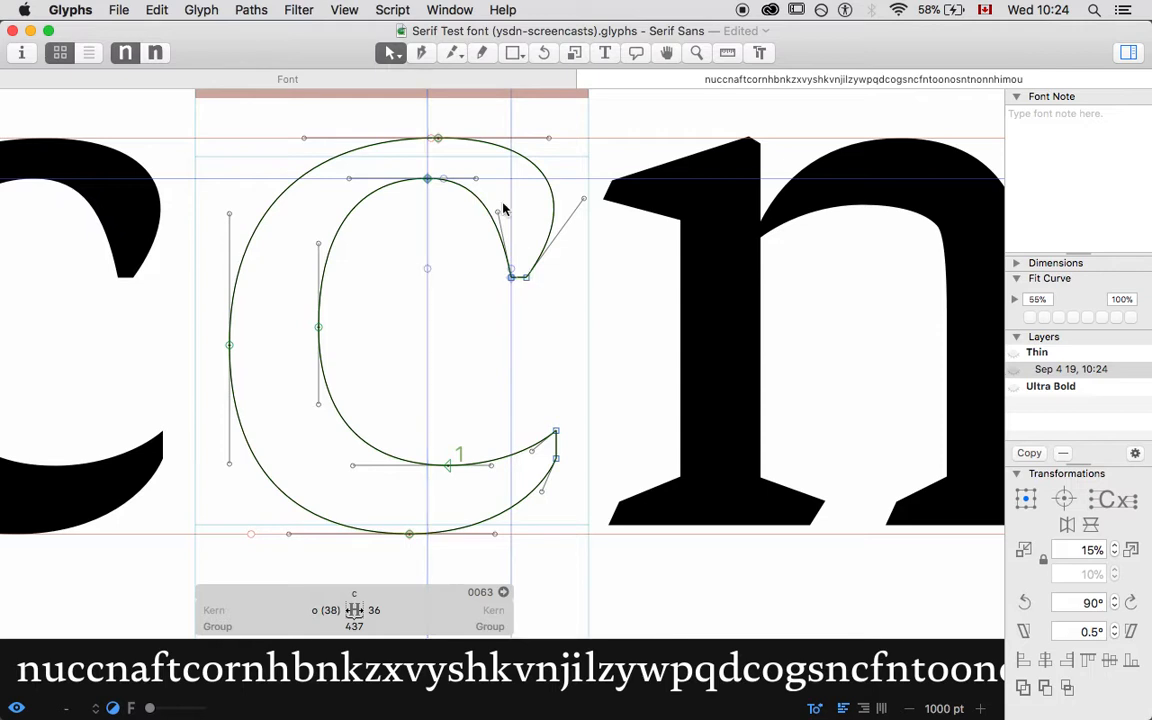
{"action": "mouse_move", "coordinate": [502, 218]}
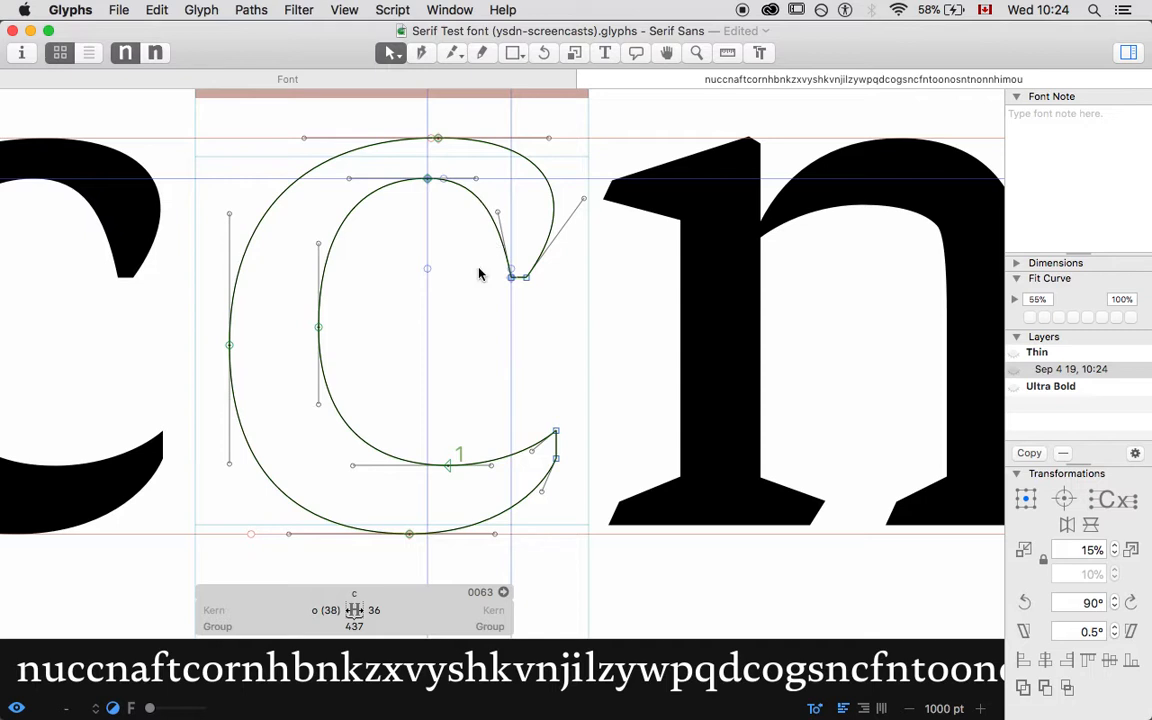
{"action": "mouse_move", "coordinate": [556, 216]}
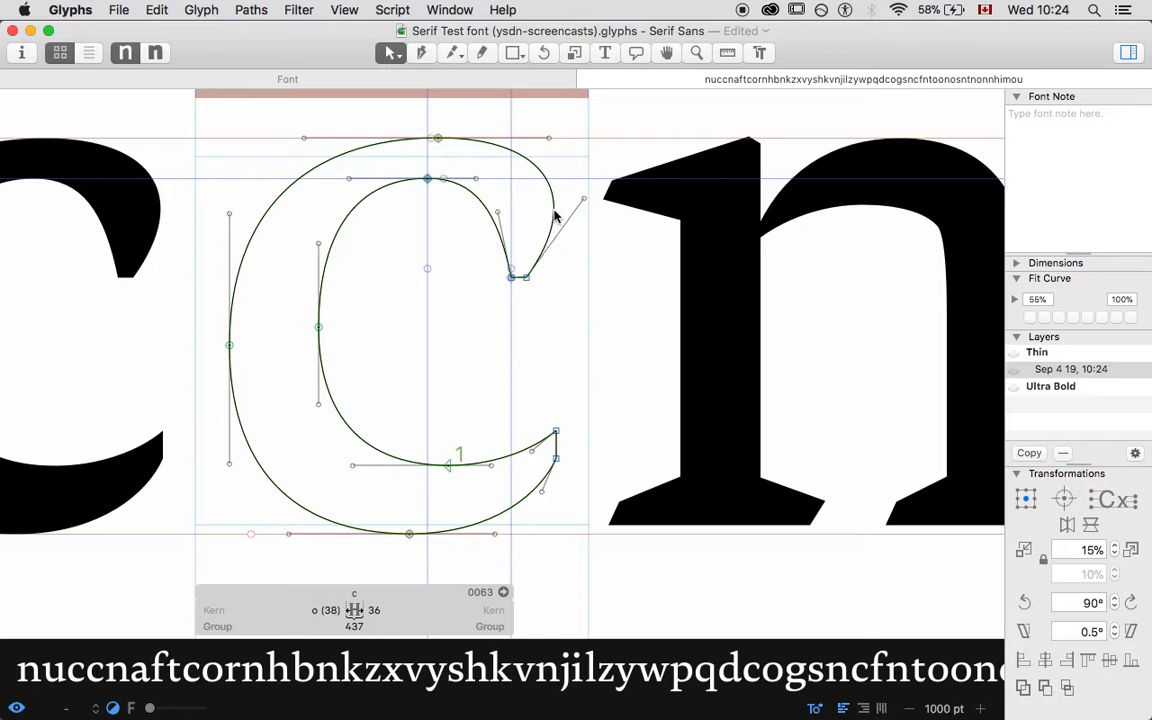
{"action": "left_click", "coordinate": [252, 8]}
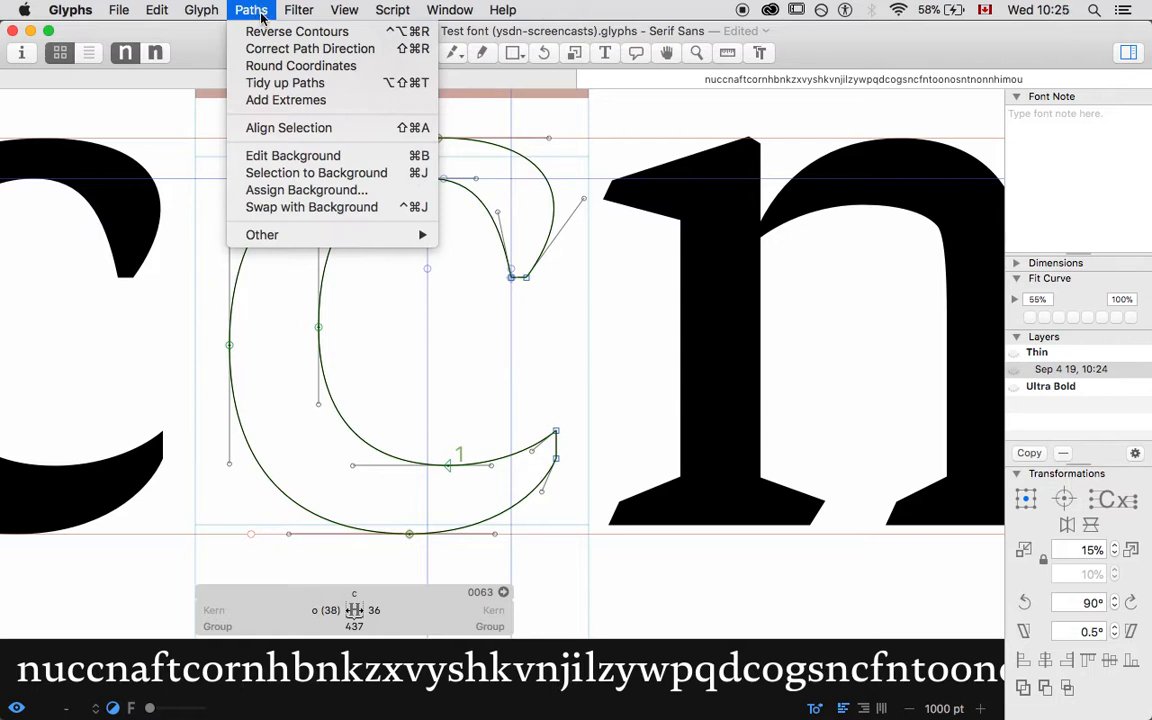
{"action": "mouse_move", "coordinate": [286, 100]}
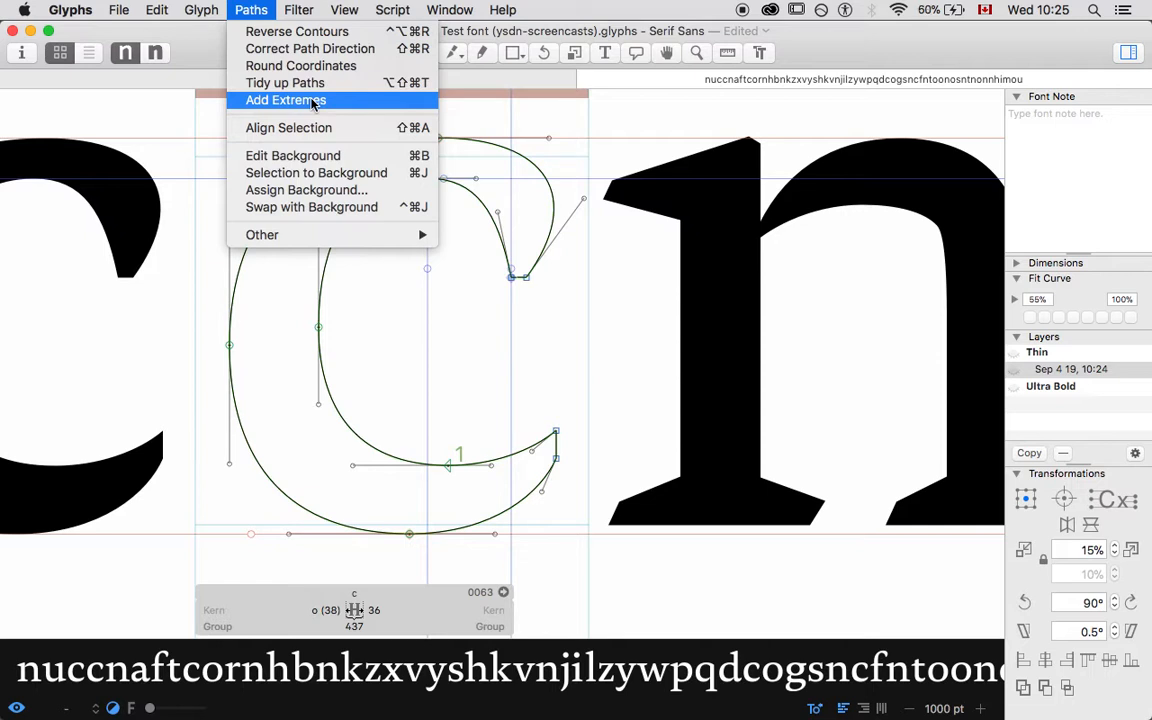
- Add extreme points to the c's curves with Paths > Add Extremes
{"action": "left_click", "coordinate": [286, 100]}
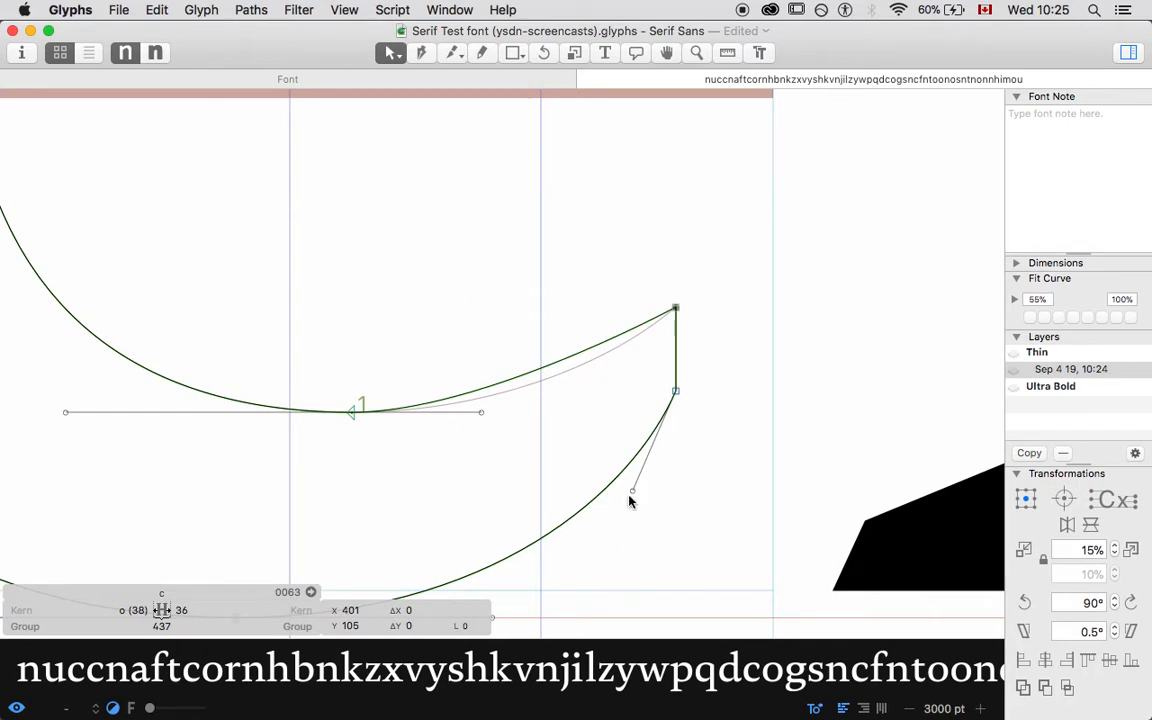
- Smooth the handles where the c's lower terminal meets its outer and inner bottom curves
{"action": "left_click_drag", "start_coordinate": [630, 500], "coordinate": [628, 498]}
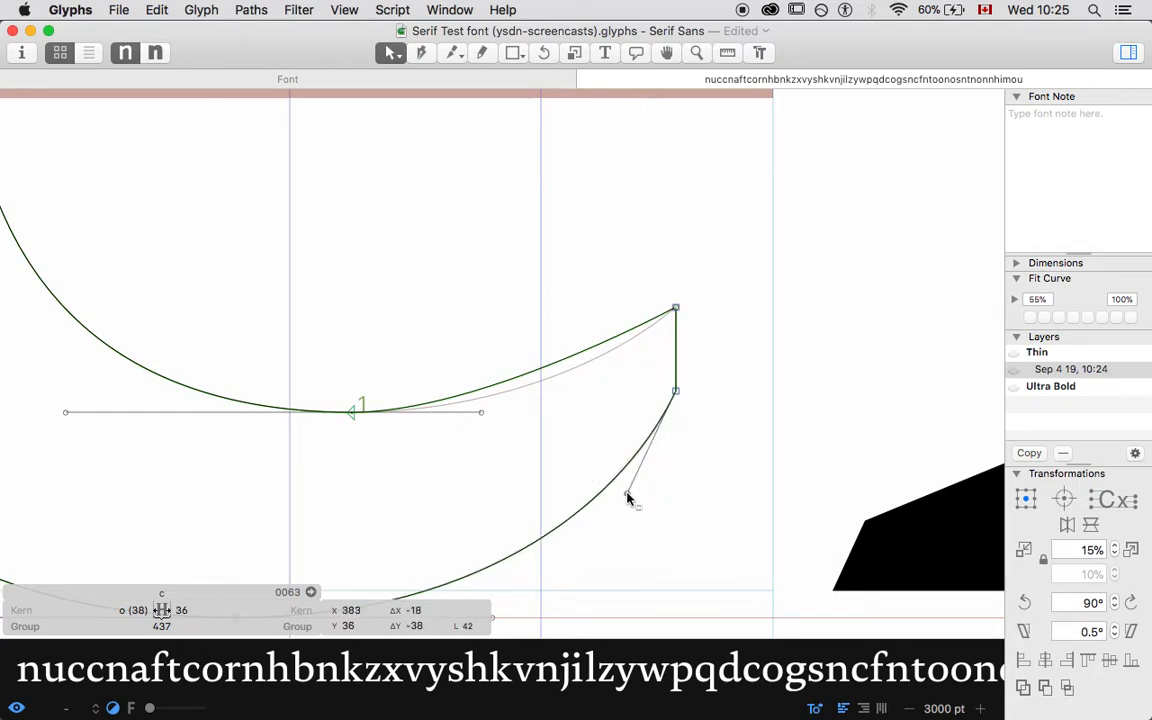
{"action": "left_click_drag", "start_coordinate": [640, 502], "coordinate": [632, 490]}
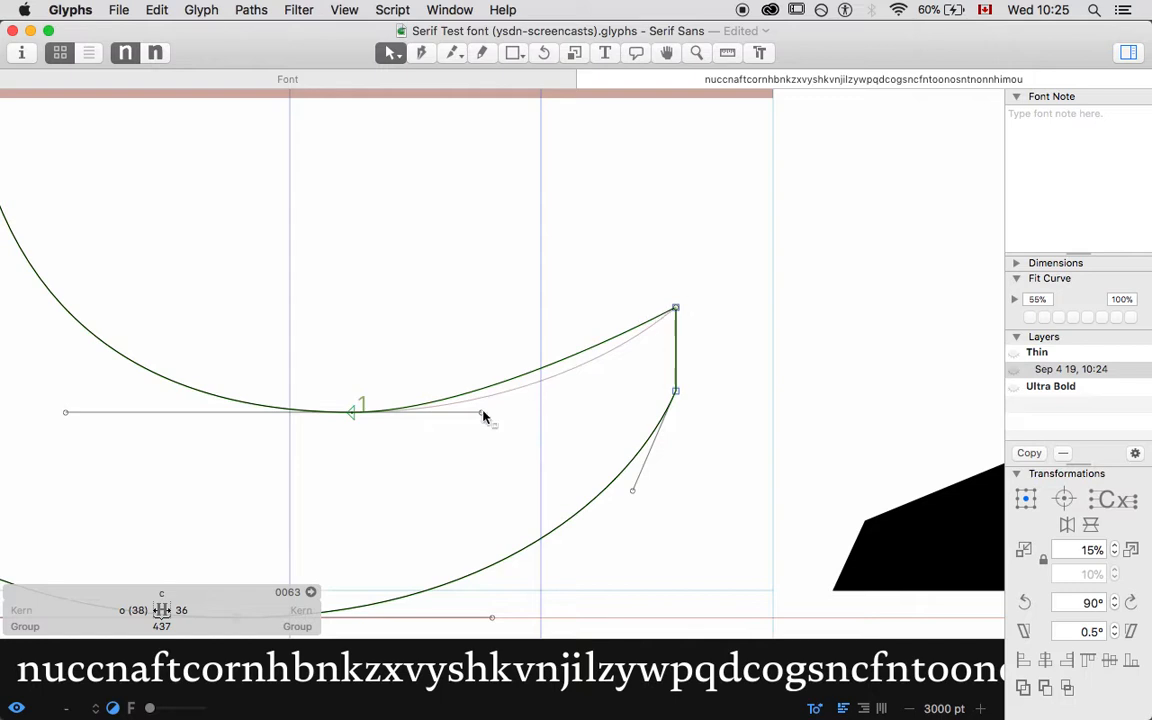
{"action": "left_click_drag", "start_coordinate": [480, 414], "coordinate": [568, 414]}
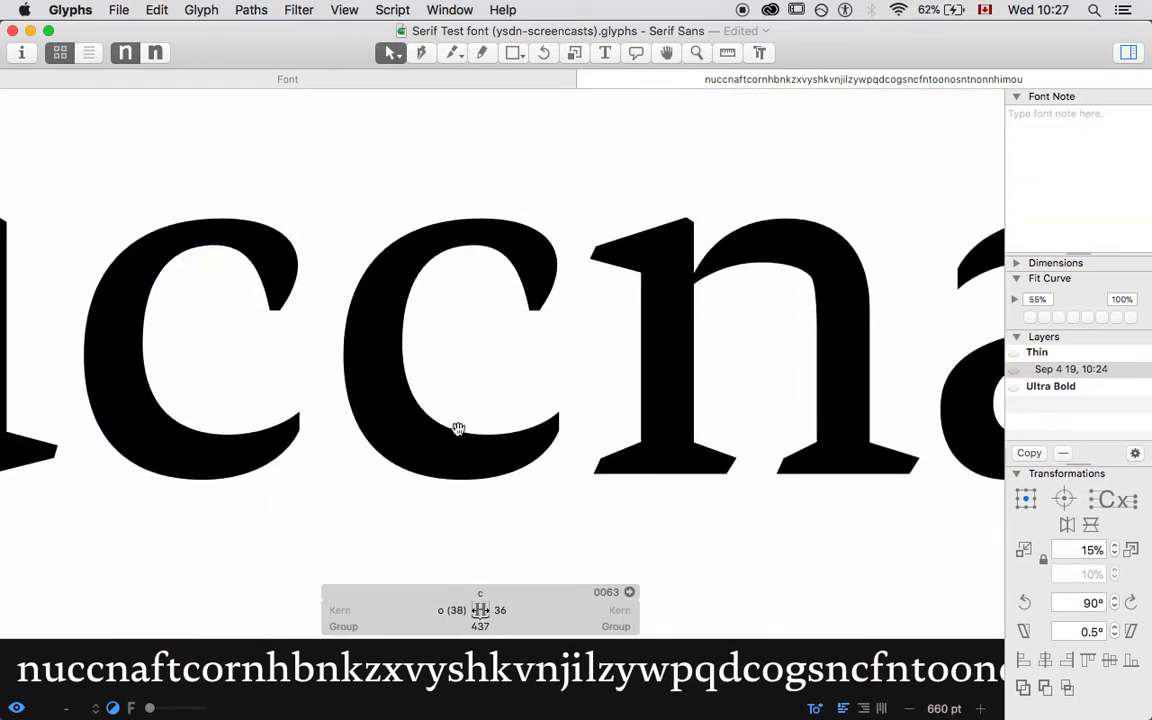
- Select the a in the text and open its Thin layer for editing
{"action": "left_click", "coordinate": [604, 52]}
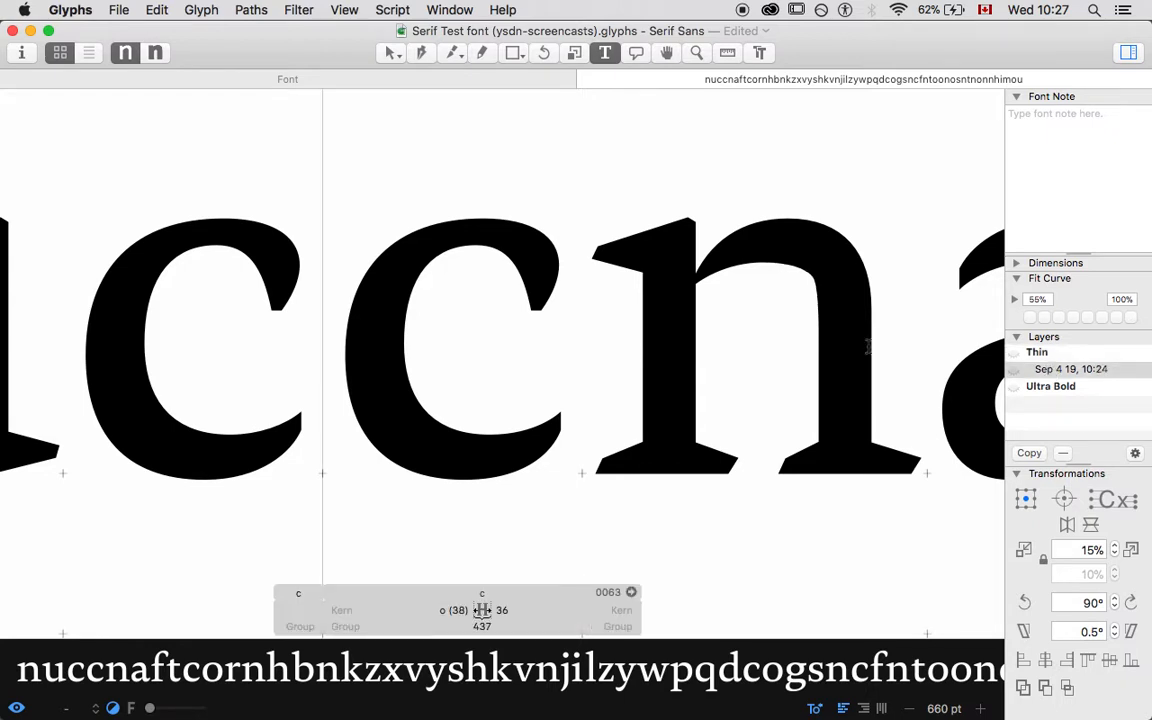
{"action": "mouse_move", "coordinate": [376, 348]}
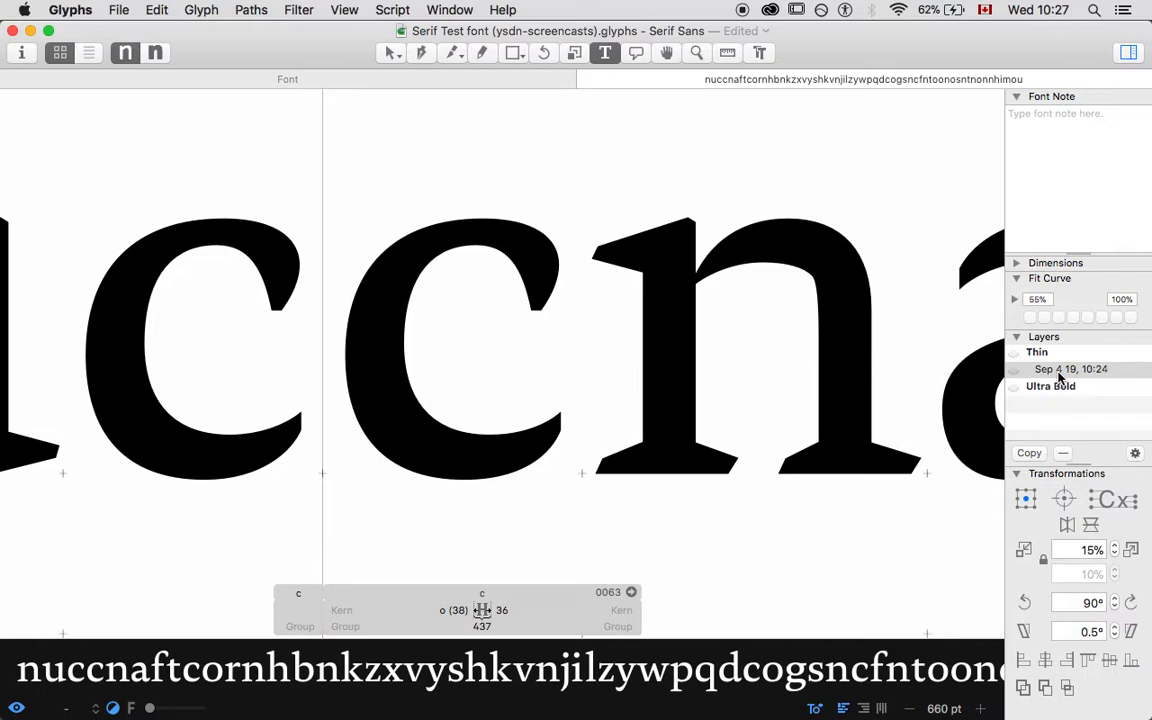
{"action": "left_click", "coordinate": [392, 52]}
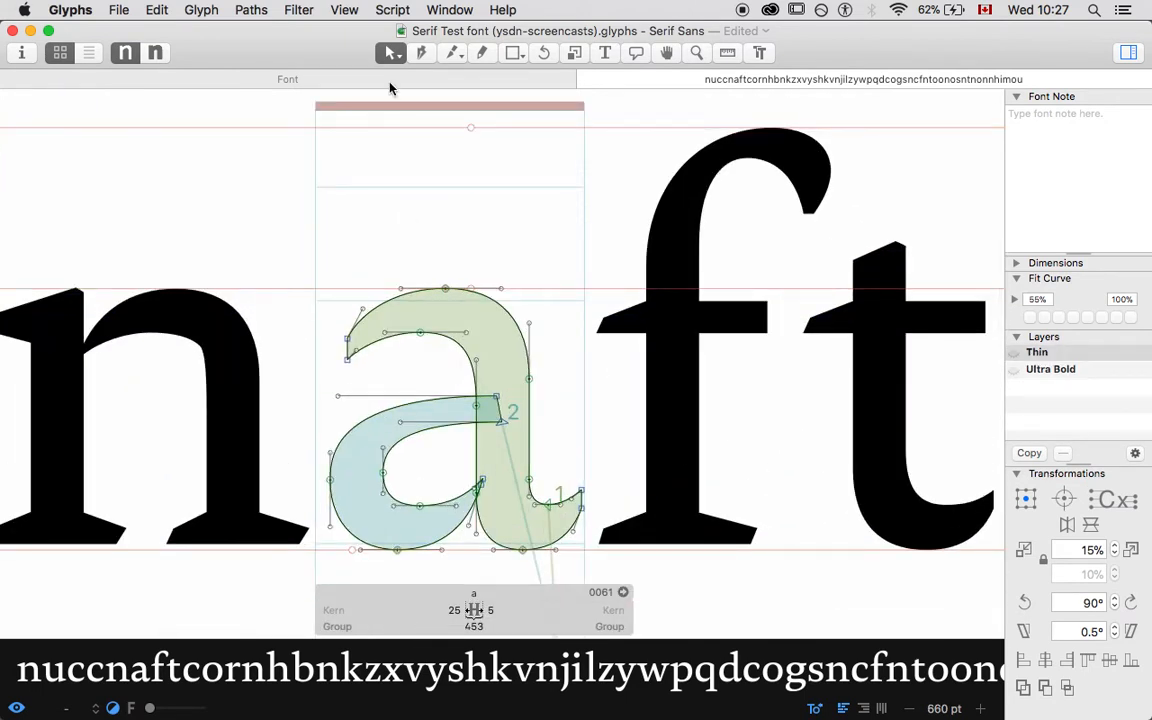
- Correct the a's path directions, re-enter the a, then reverse its contours
{"action": "left_click", "coordinate": [252, 8]}
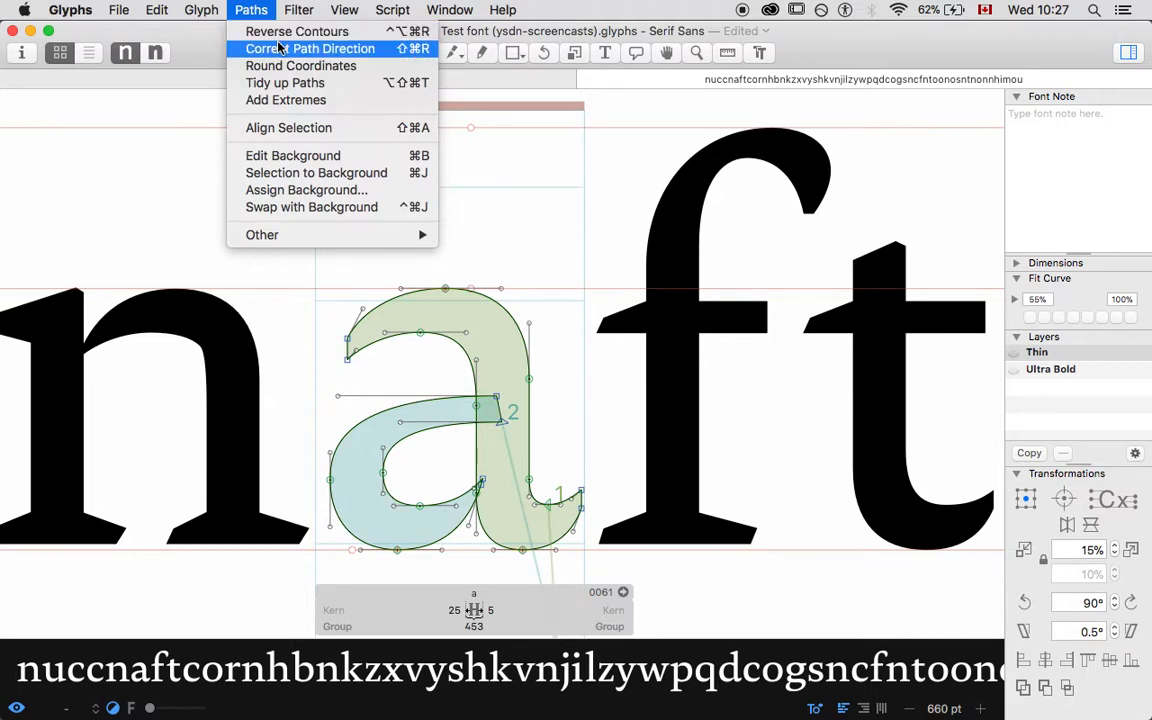
{"action": "left_click", "coordinate": [312, 48]}
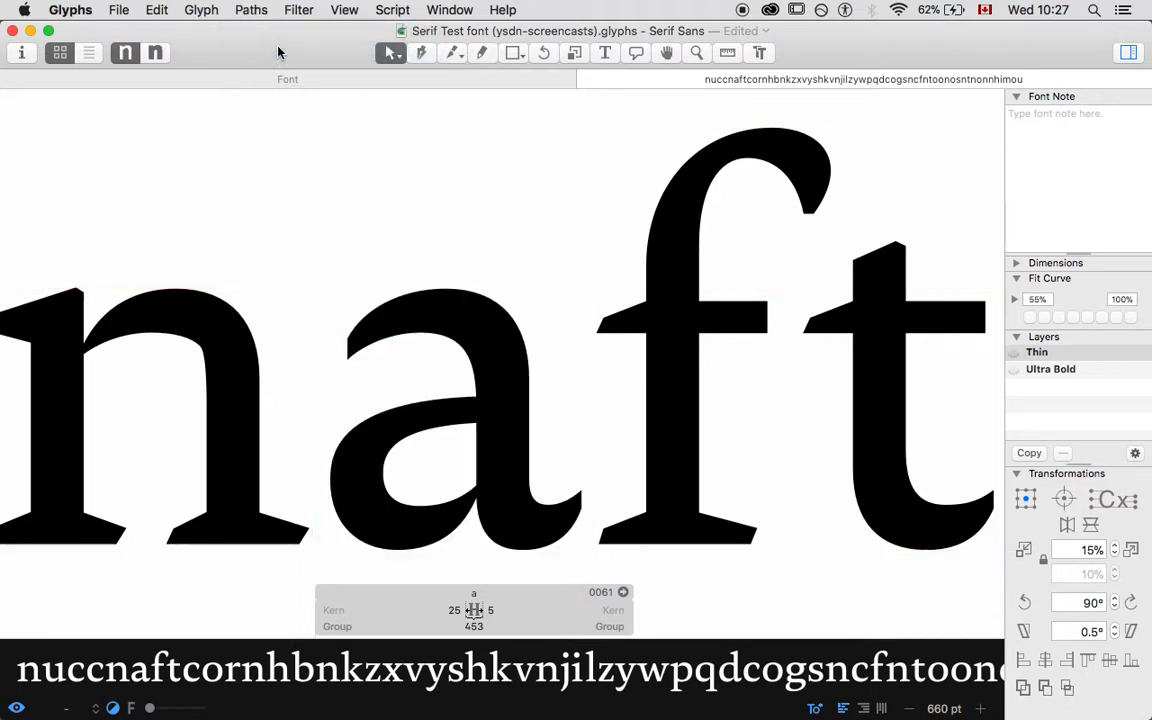
{"action": "double_click", "coordinate": [450, 430]}
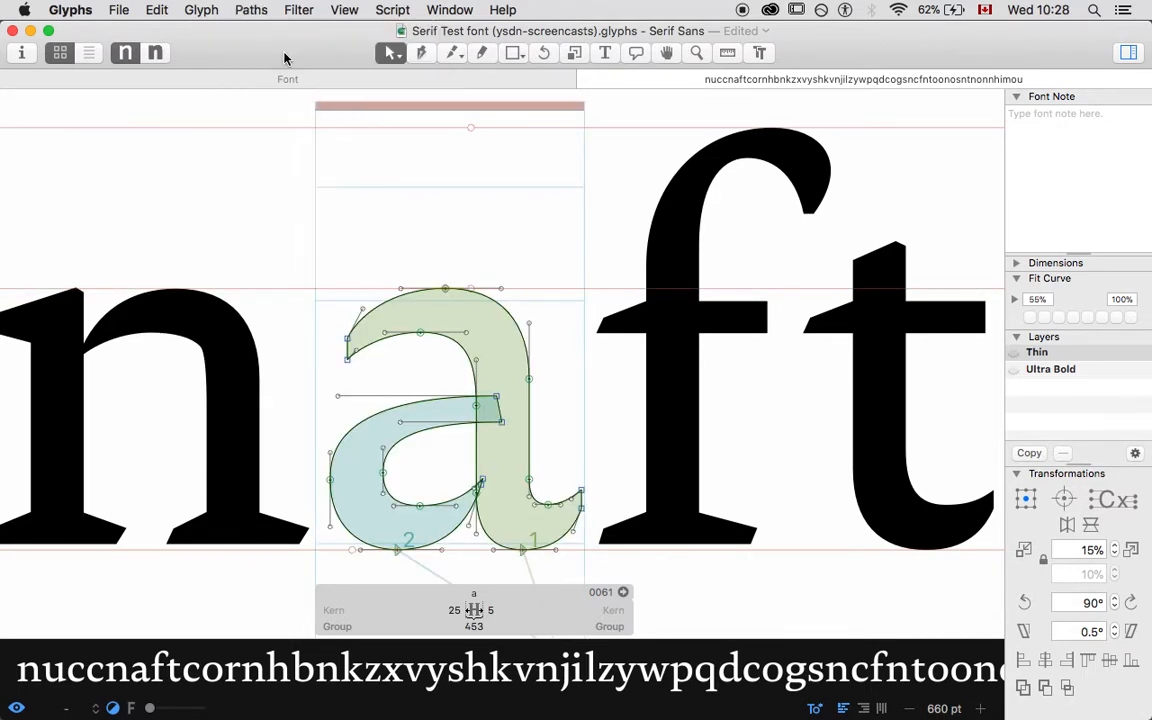
{"action": "left_click", "coordinate": [252, 8]}
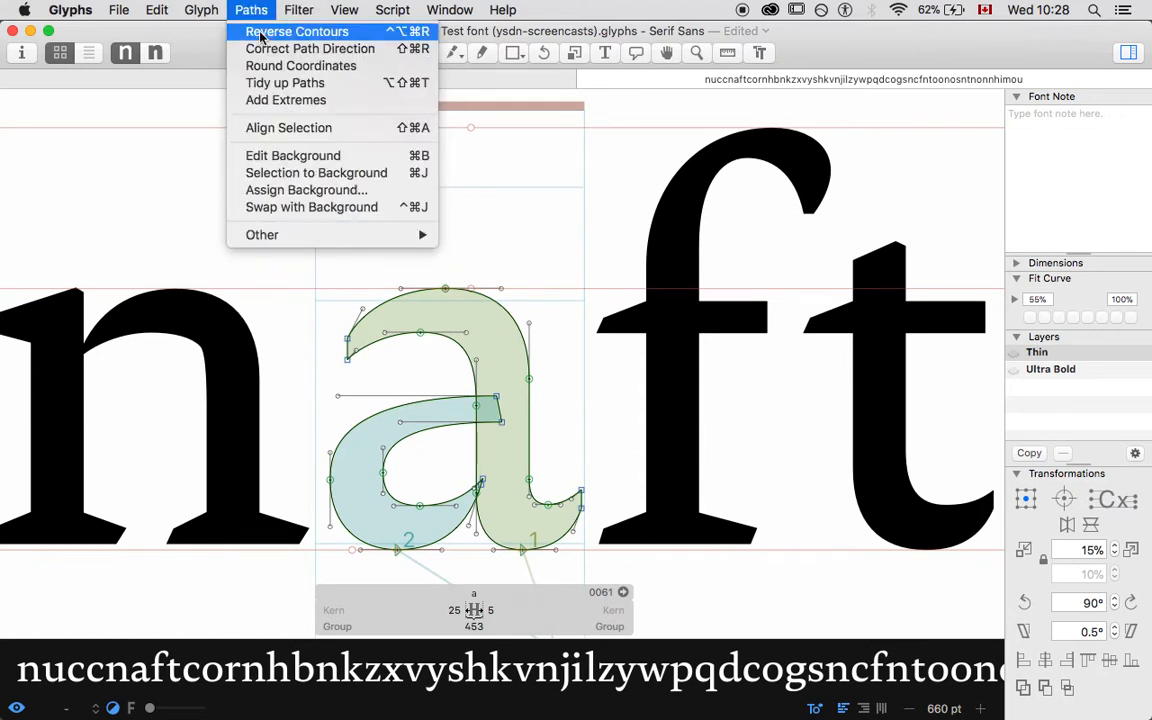
{"action": "left_click", "coordinate": [296, 32]}
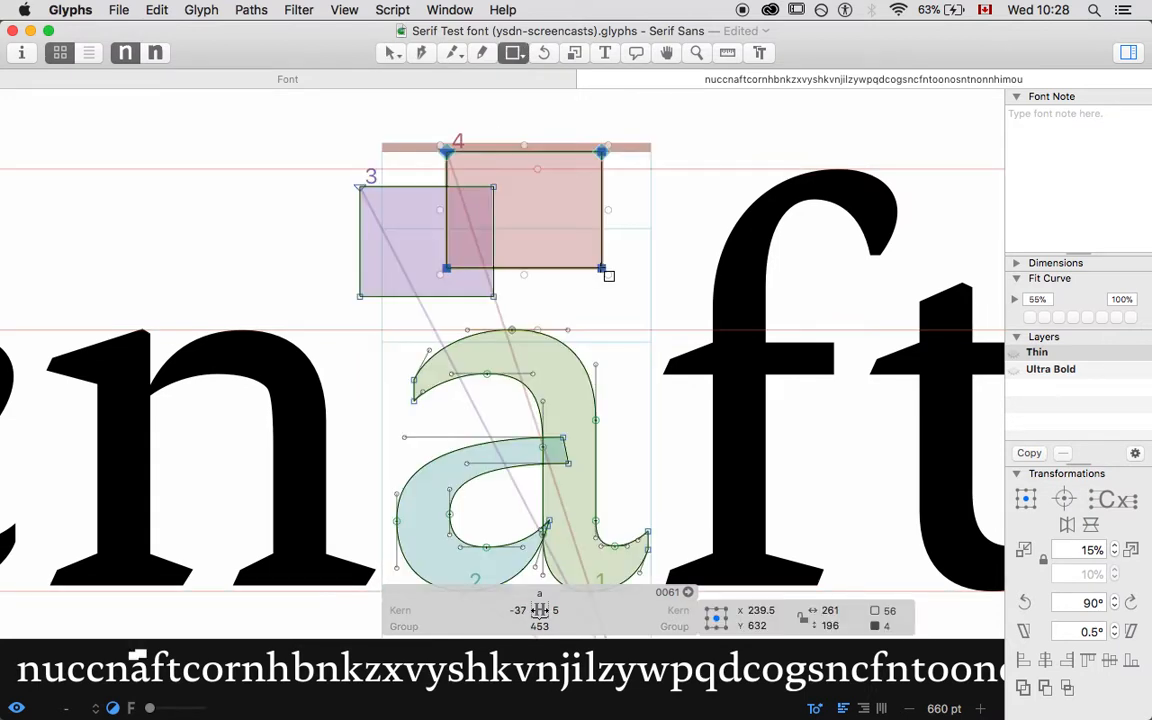
- Reverse the new rectangle contours and drag their nodes into the a's top-left serif shape
{"action": "left_click", "coordinate": [392, 52]}
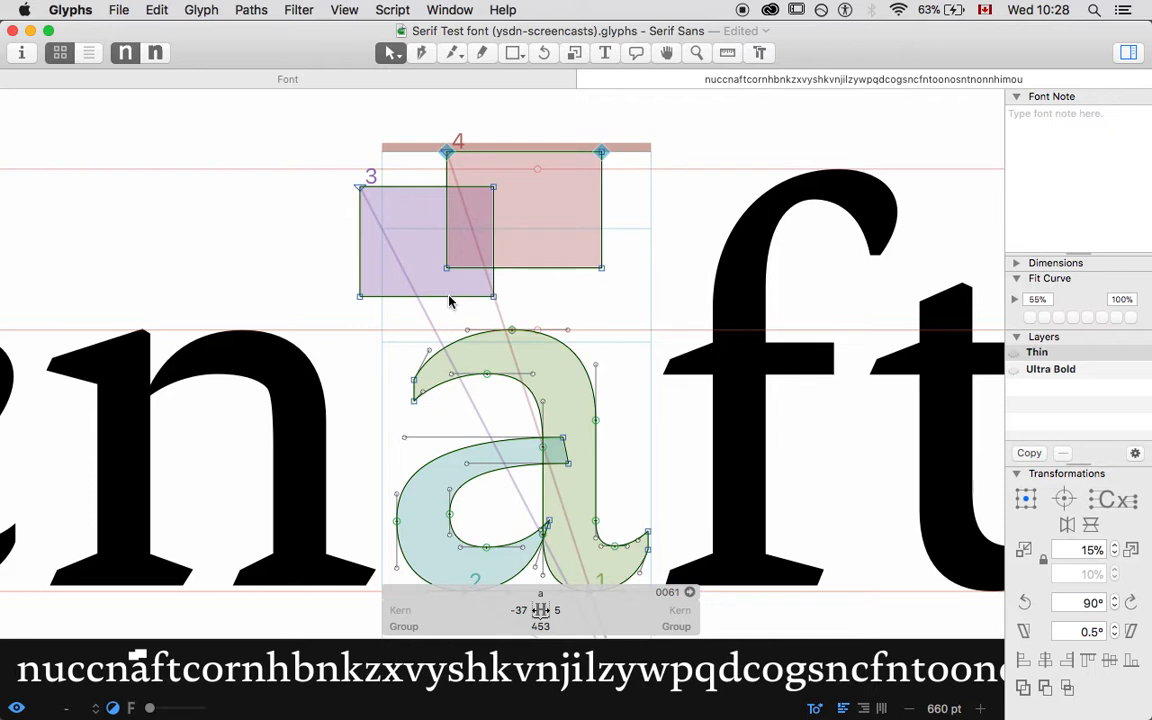
{"action": "left_click", "coordinate": [252, 8]}
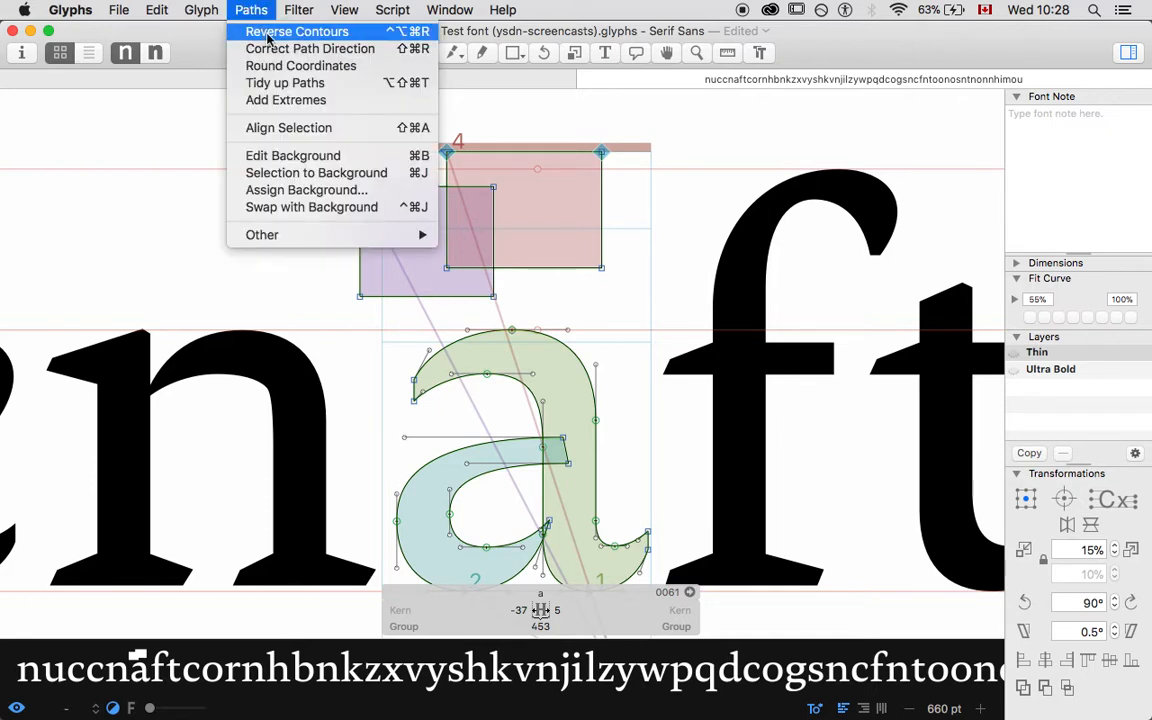
{"action": "left_click", "coordinate": [296, 32]}
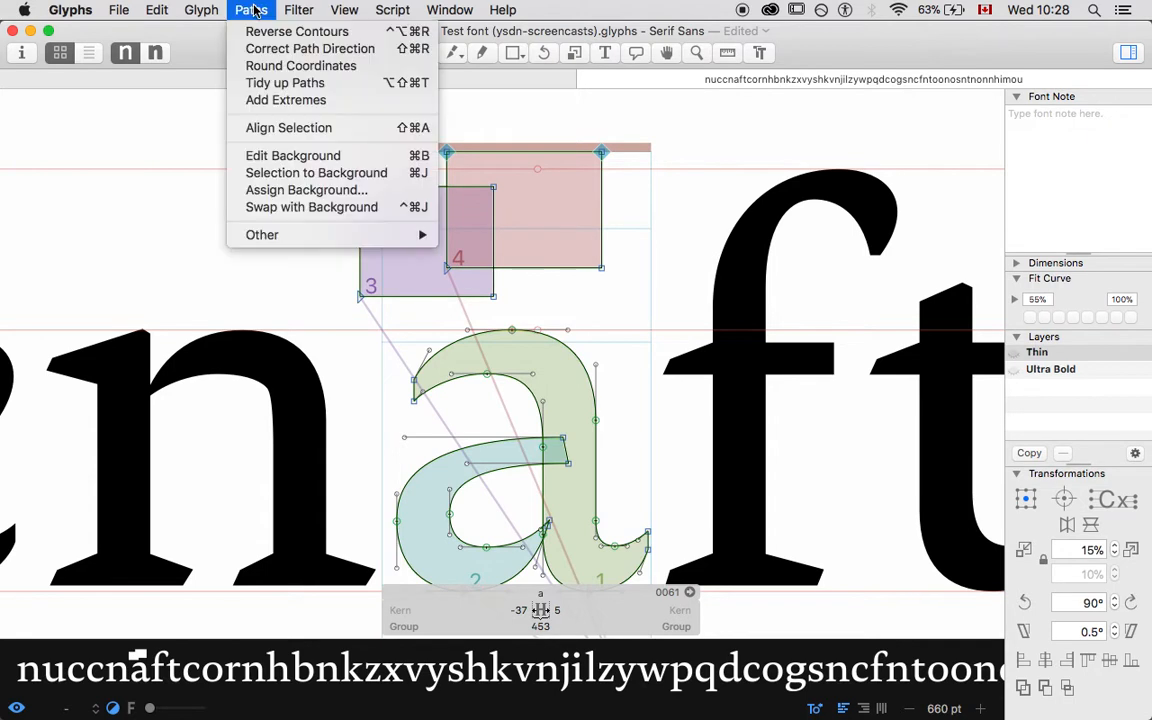
{"action": "mouse_move", "coordinate": [296, 32]}
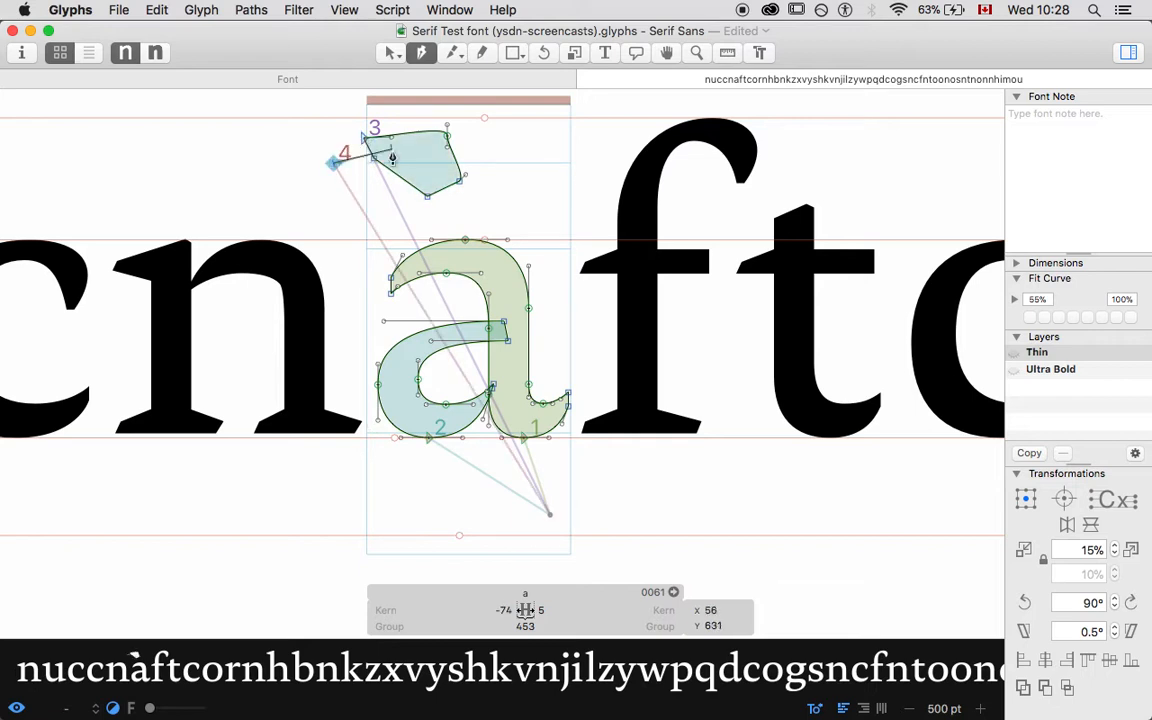
{"action": "left_click_drag", "start_coordinate": [332, 164], "coordinate": [336, 176]}
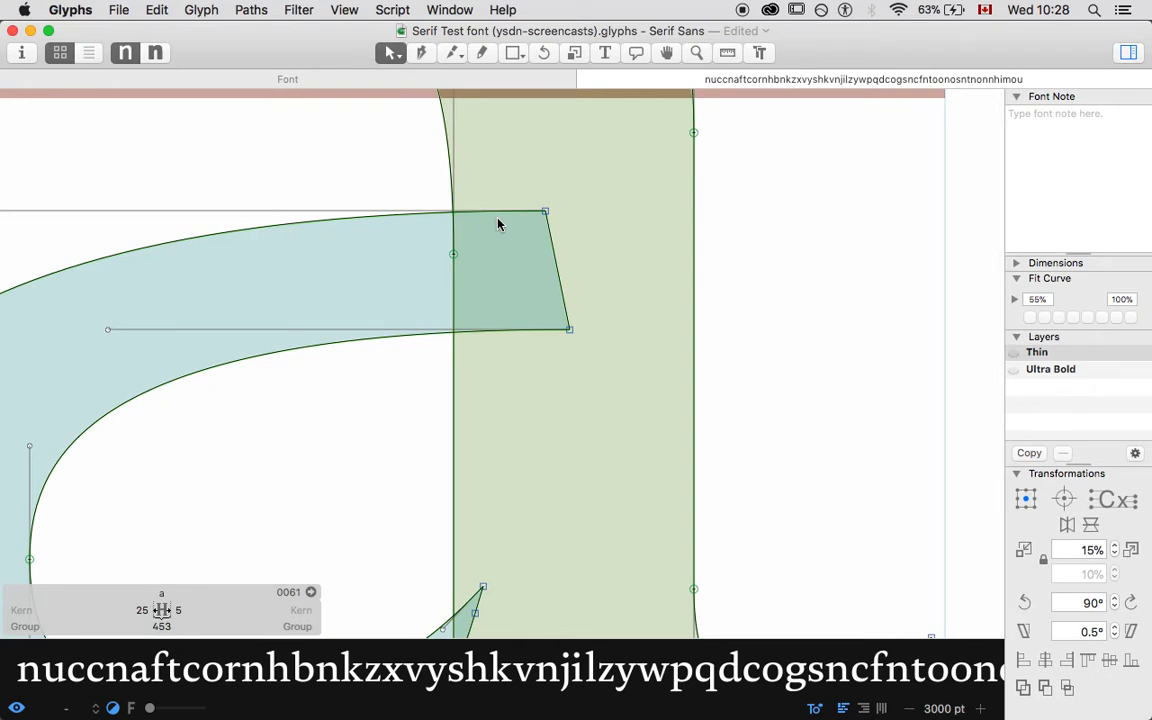
{"action": "mouse_move", "coordinate": [552, 276]}
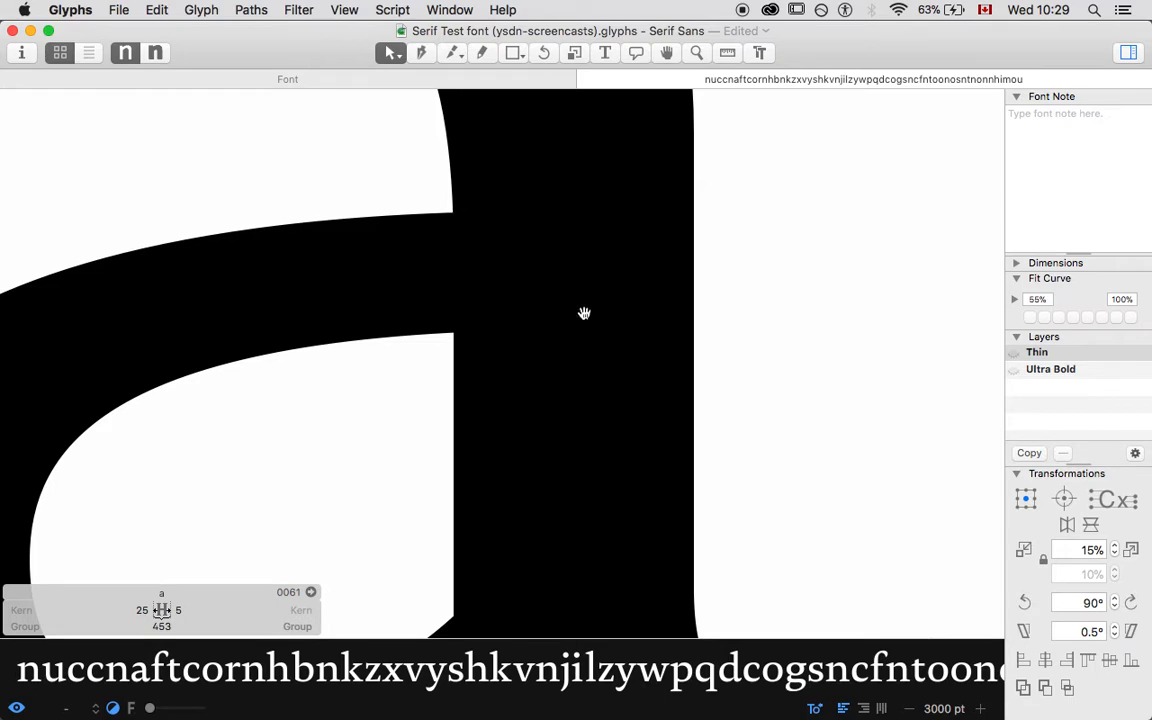
{"action": "mouse_move", "coordinate": [270, 304]}
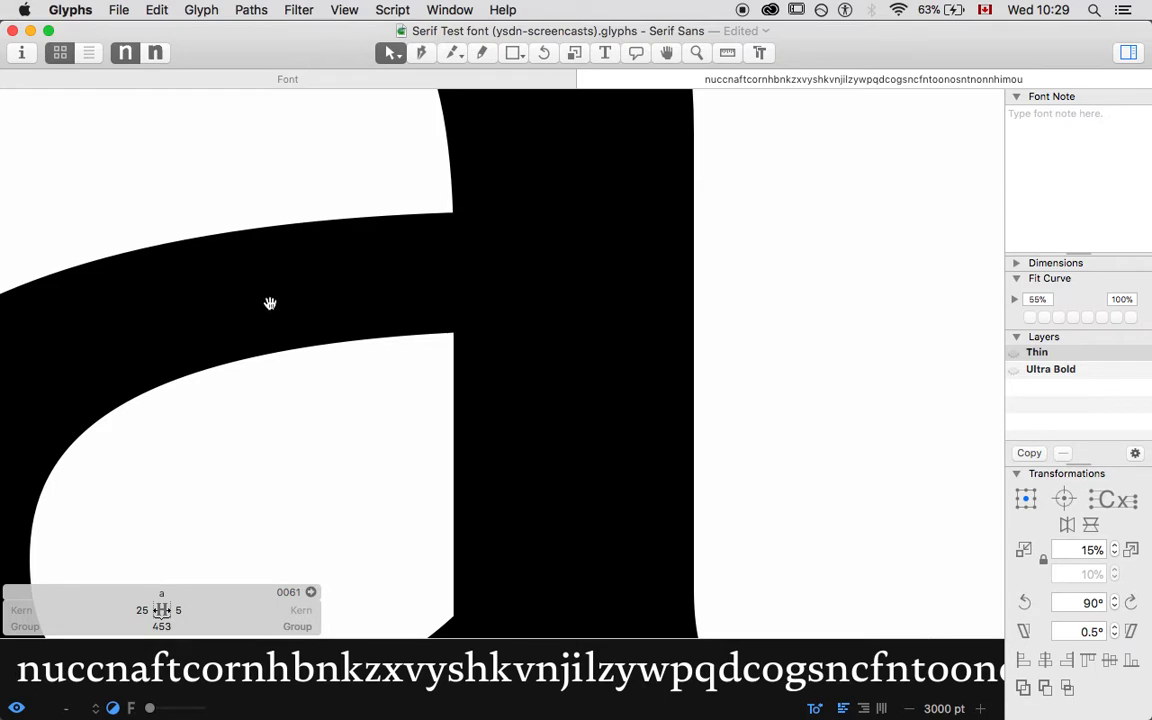
{"action": "mouse_move", "coordinate": [536, 452]}
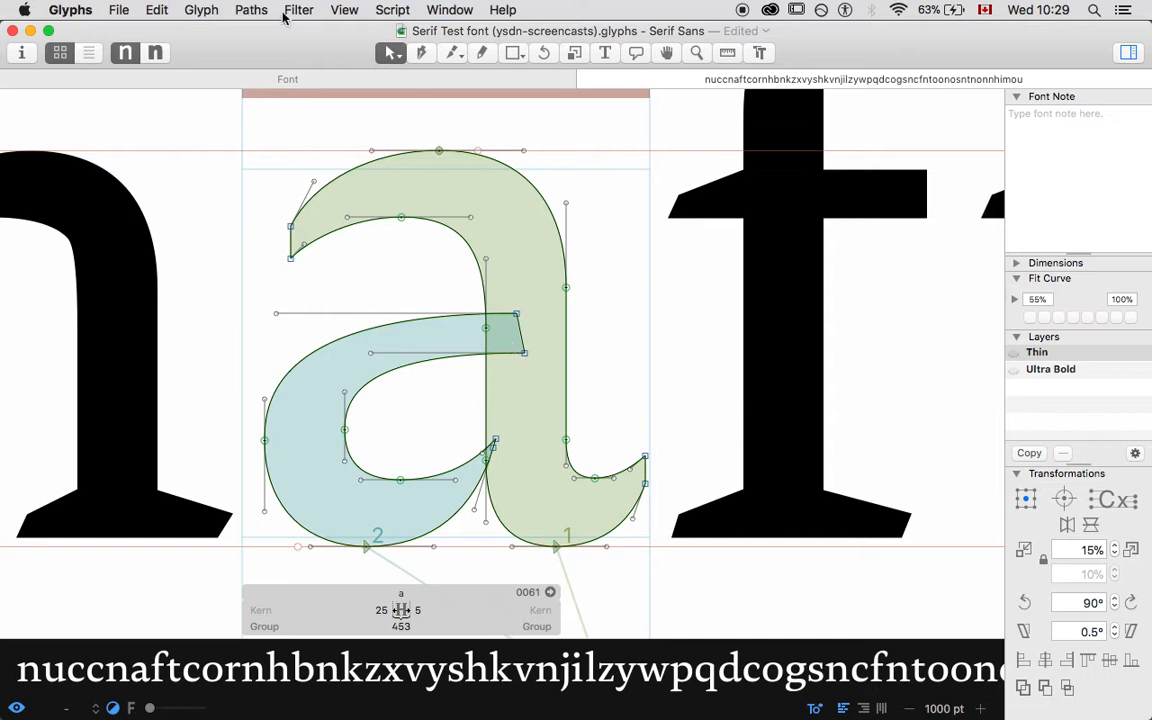
- Run Correct Path Direction twice on the Thin a, with and without nodes selected
{"action": "left_click", "coordinate": [252, 8]}
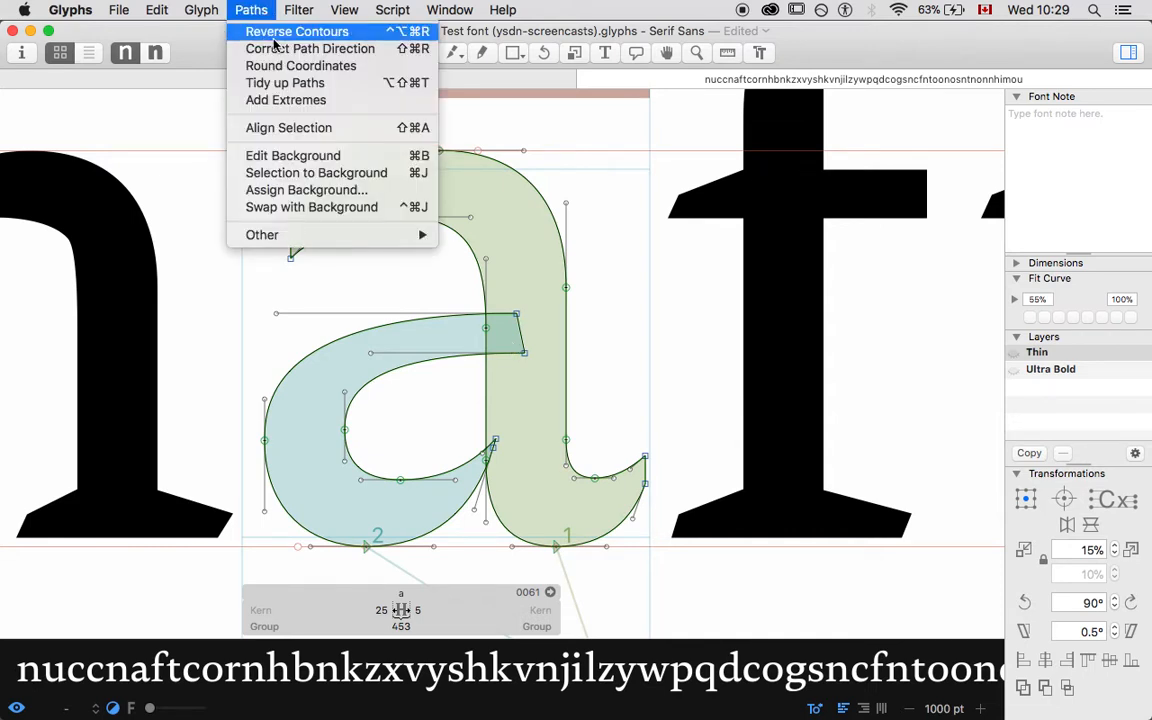
{"action": "mouse_move", "coordinate": [310, 48]}
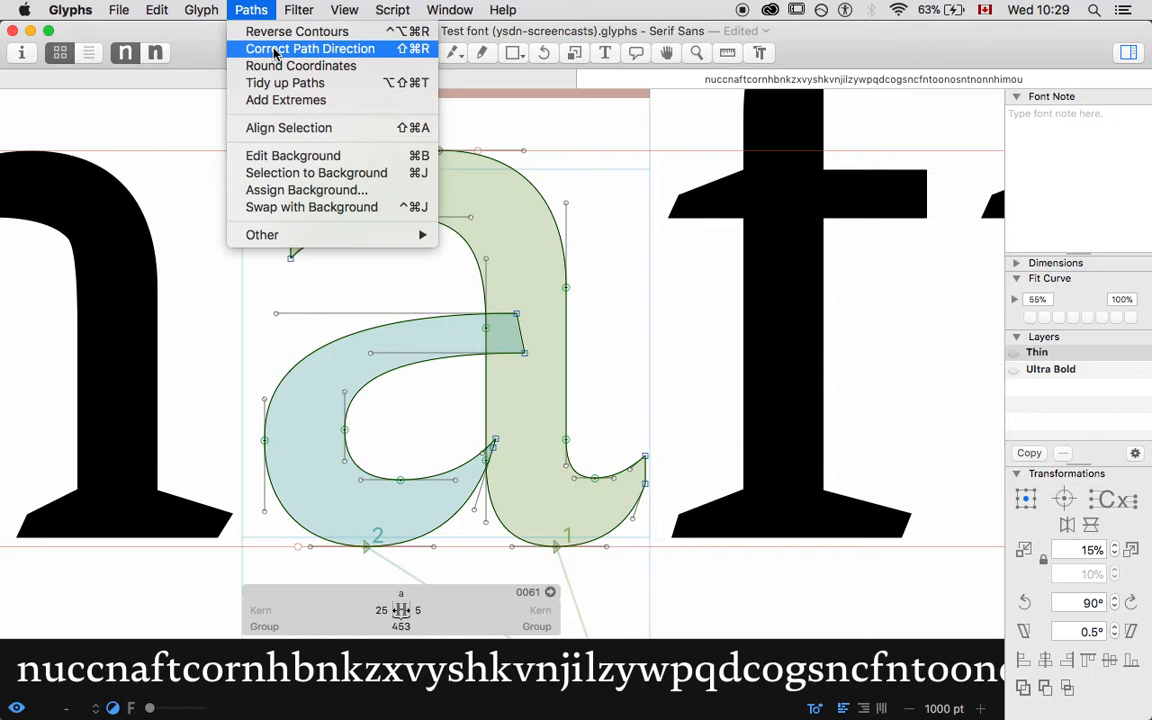
{"action": "left_click", "coordinate": [310, 48]}
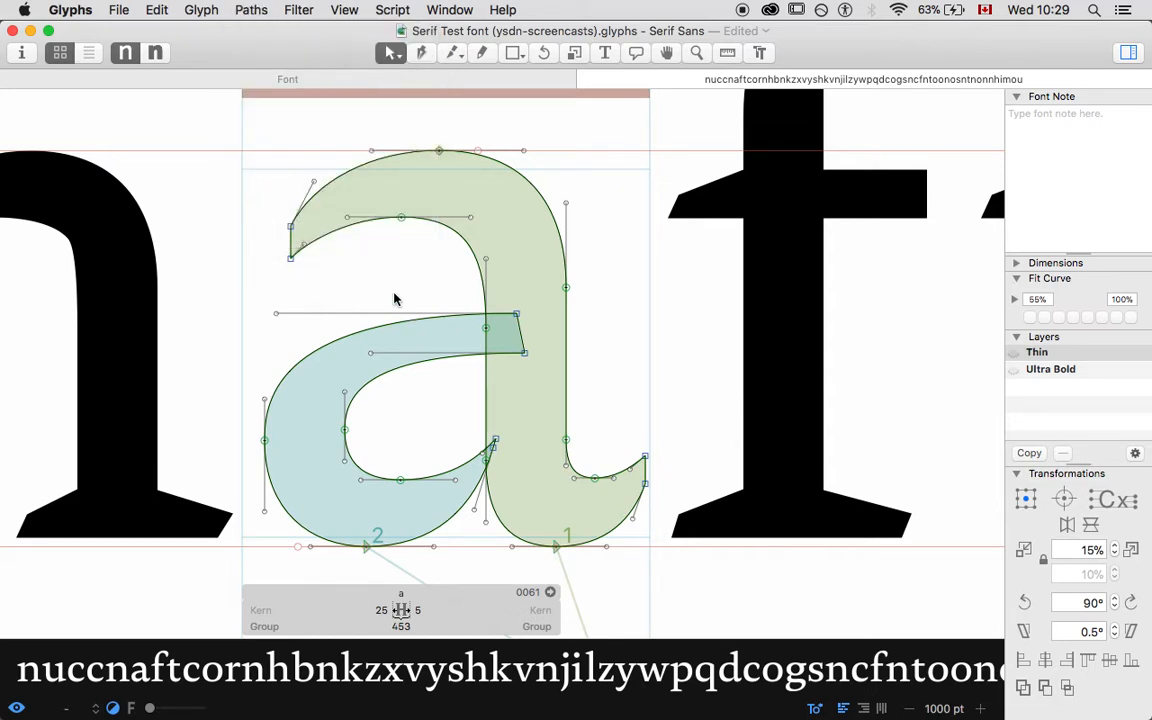
{"action": "mouse_move", "coordinate": [424, 402]}
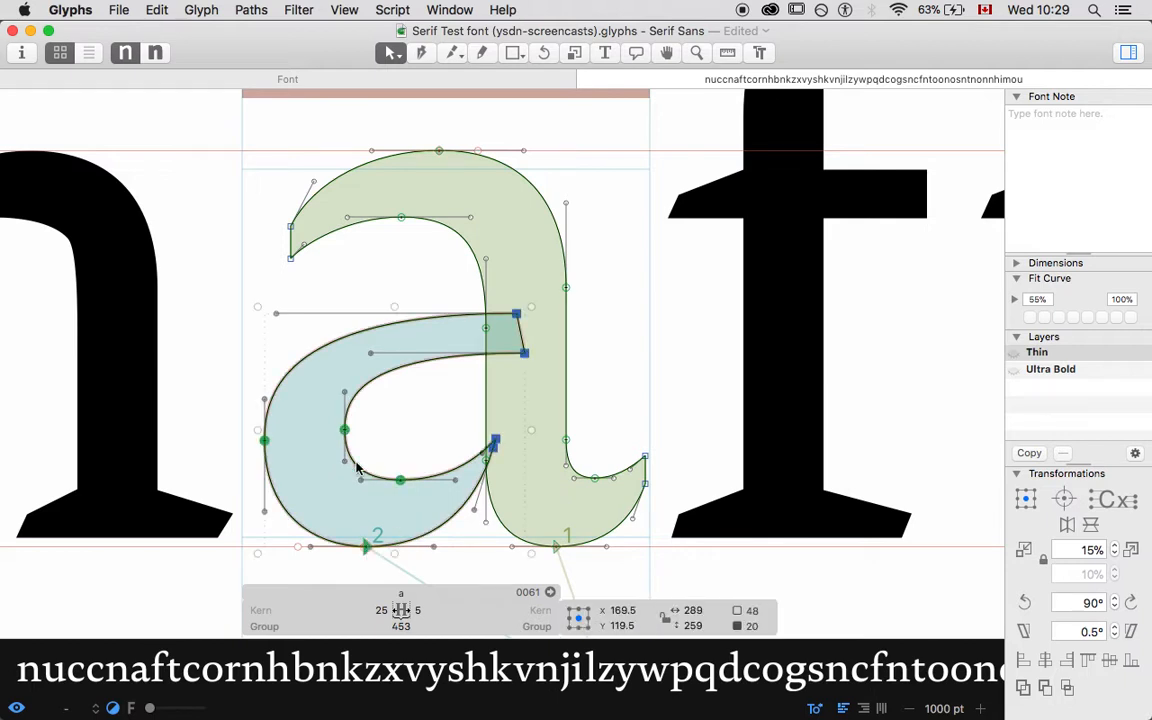
{"action": "left_click", "coordinate": [252, 8]}
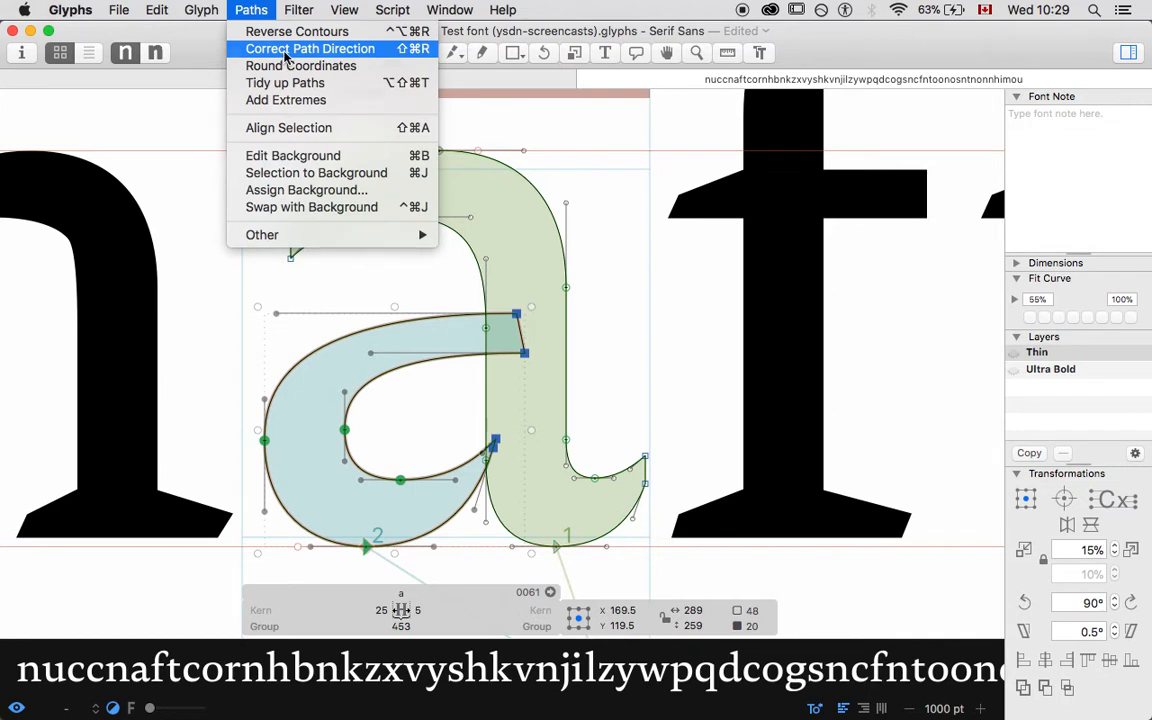
{"action": "left_click", "coordinate": [310, 48]}
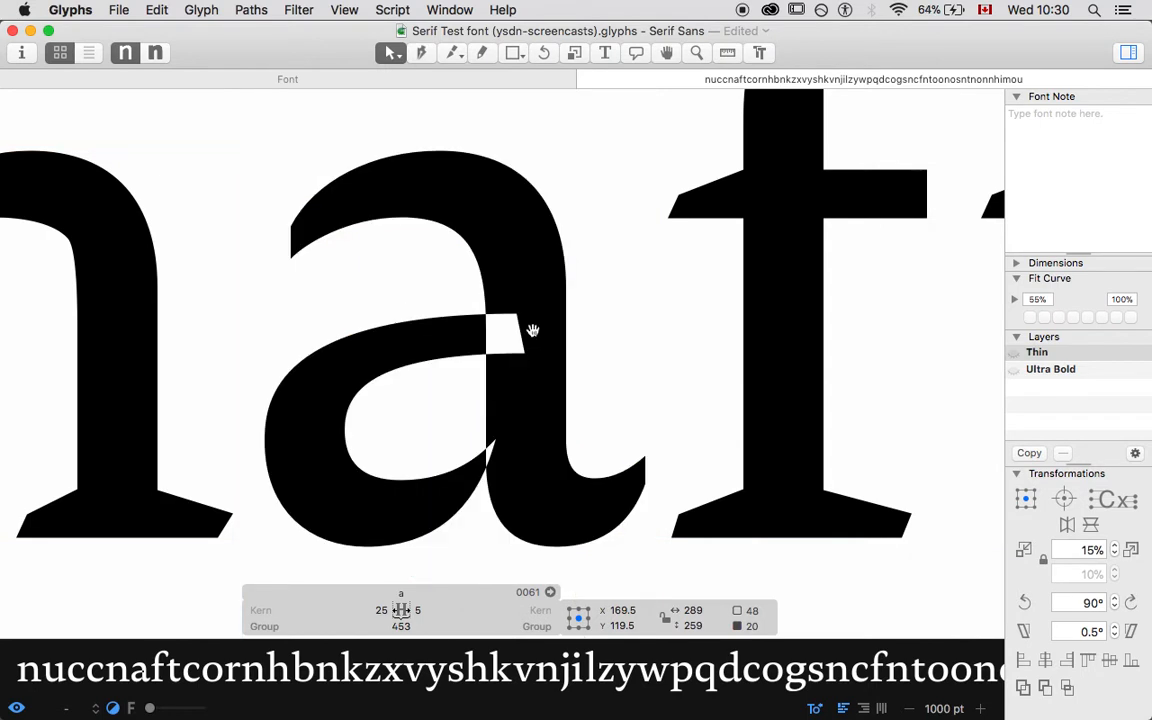
{"action": "mouse_move", "coordinate": [632, 268]}
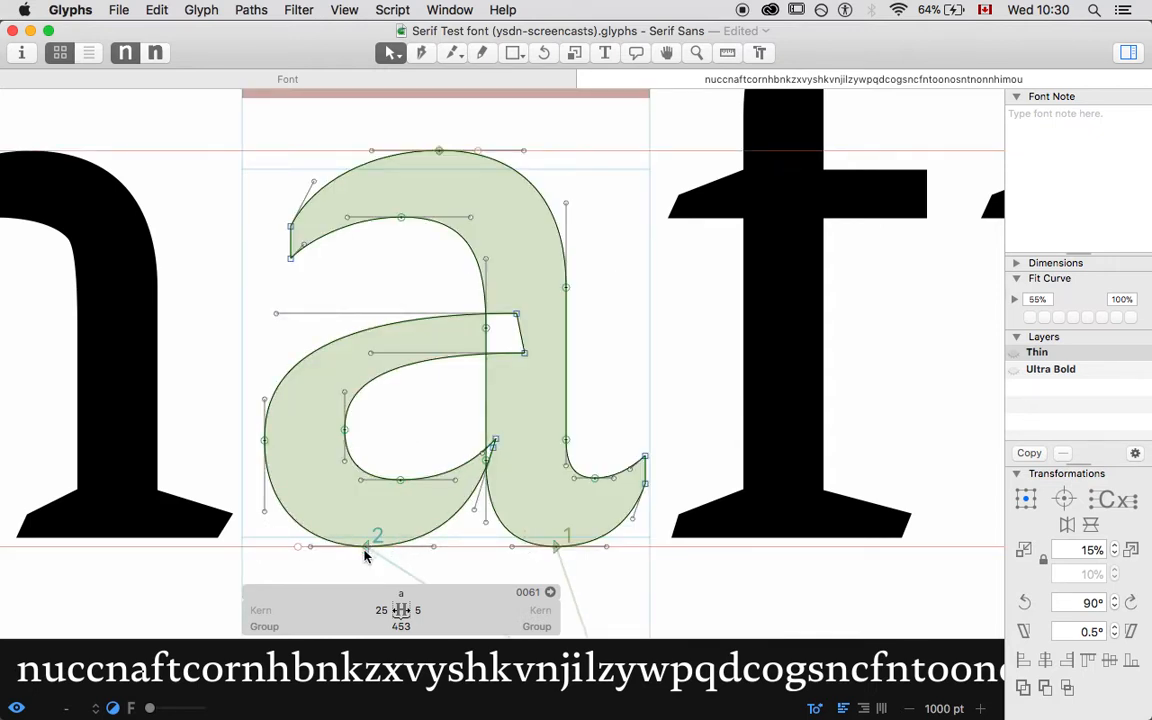
{"action": "mouse_move", "coordinate": [532, 556]}
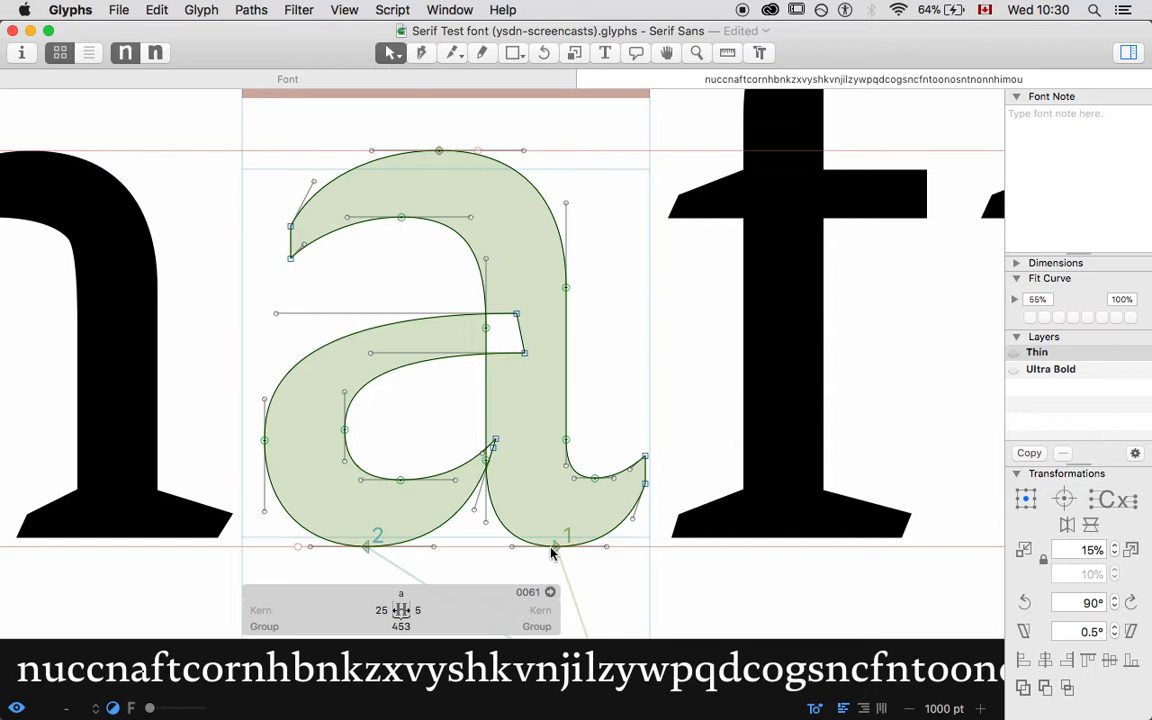
{"action": "mouse_move", "coordinate": [456, 540]}
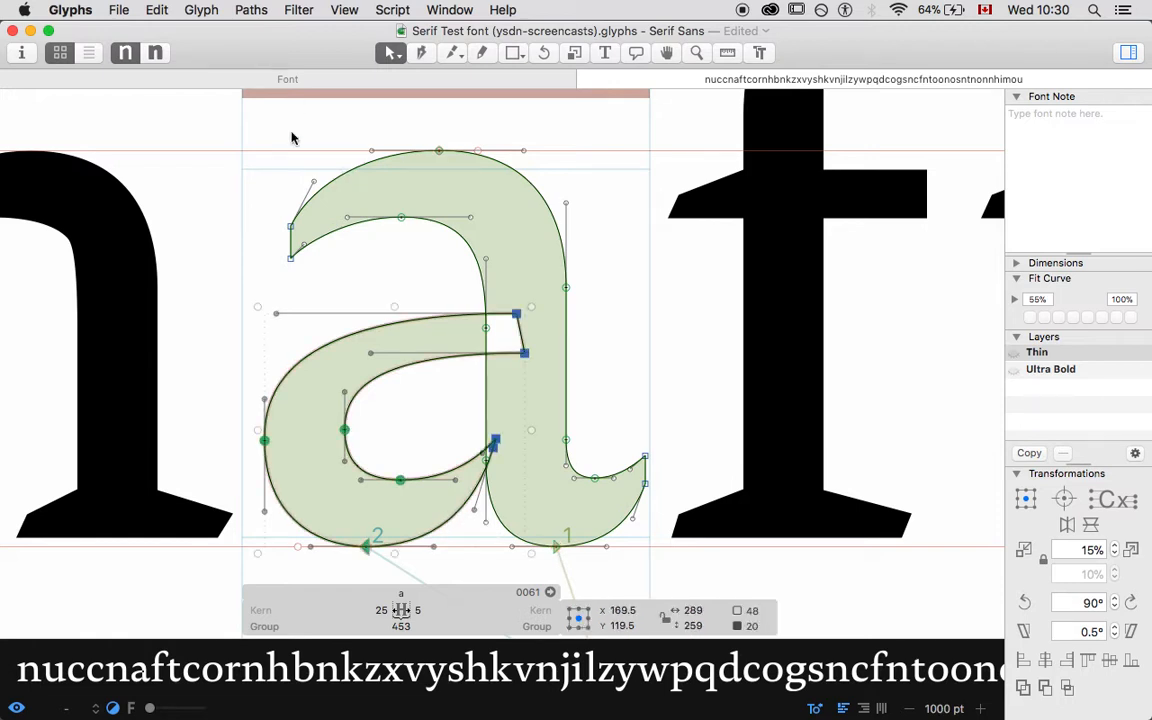
- Run Paths > Correct Path Direction on the Thin 'a' so the bowl becomes a counter
{"action": "left_click", "coordinate": [252, 8]}
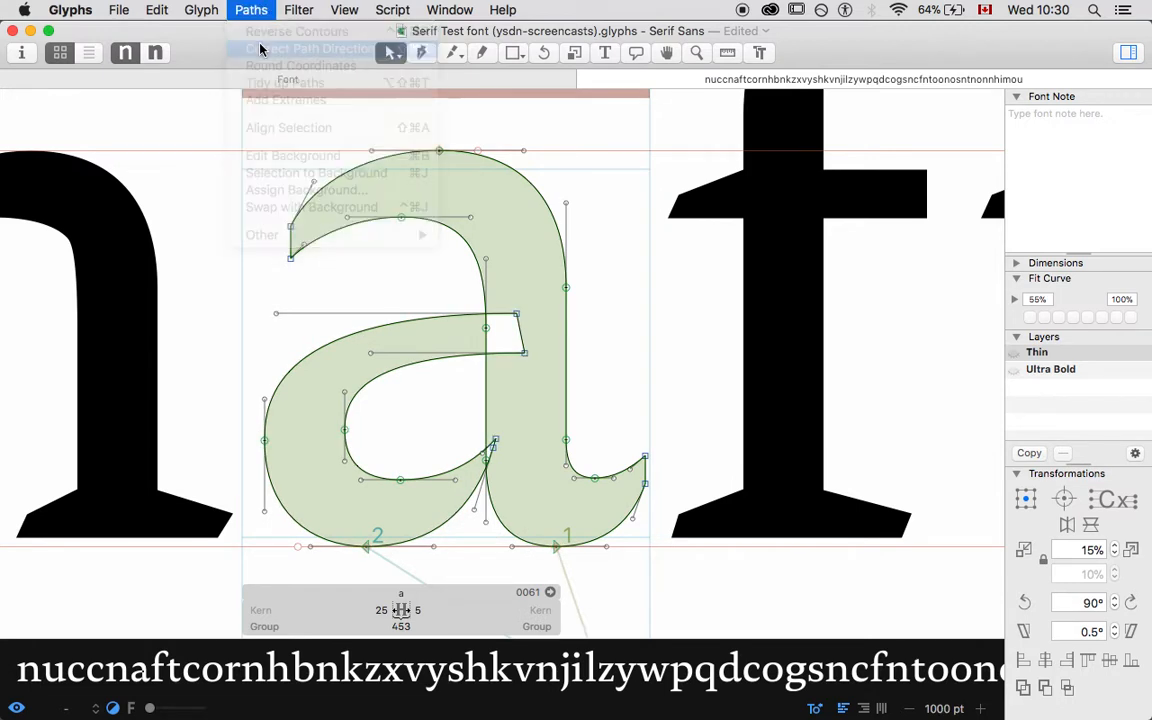
{"action": "left_click", "coordinate": [308, 48]}
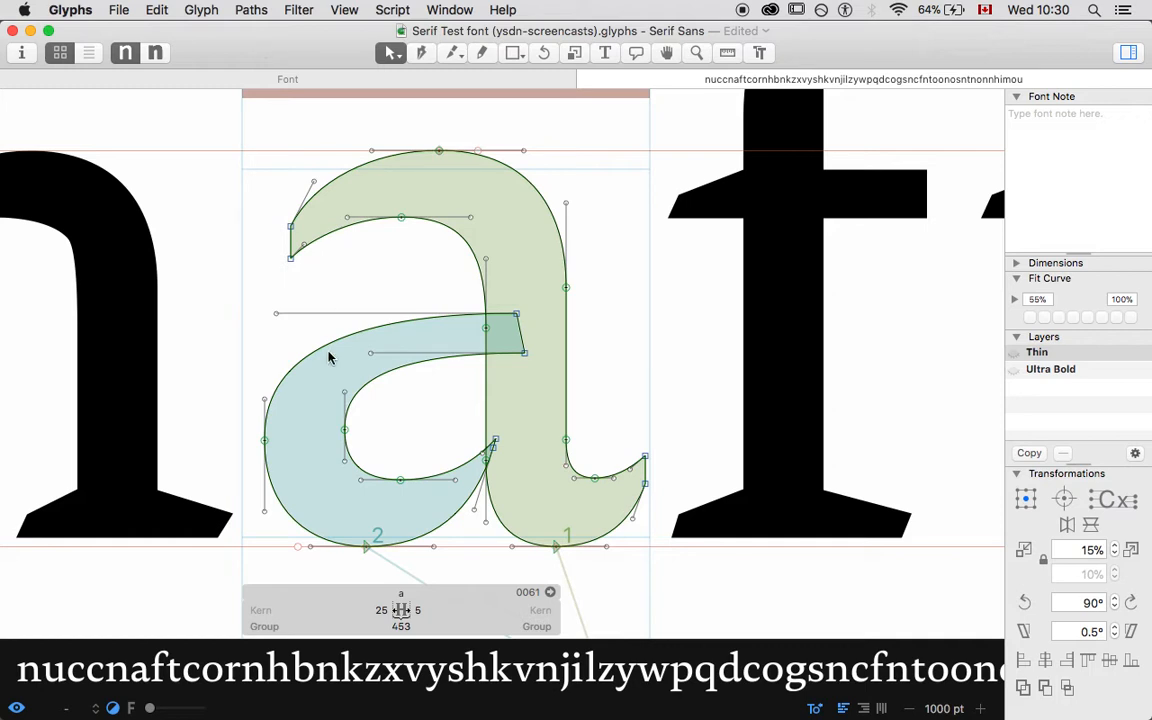
{"action": "mouse_move", "coordinate": [484, 482]}
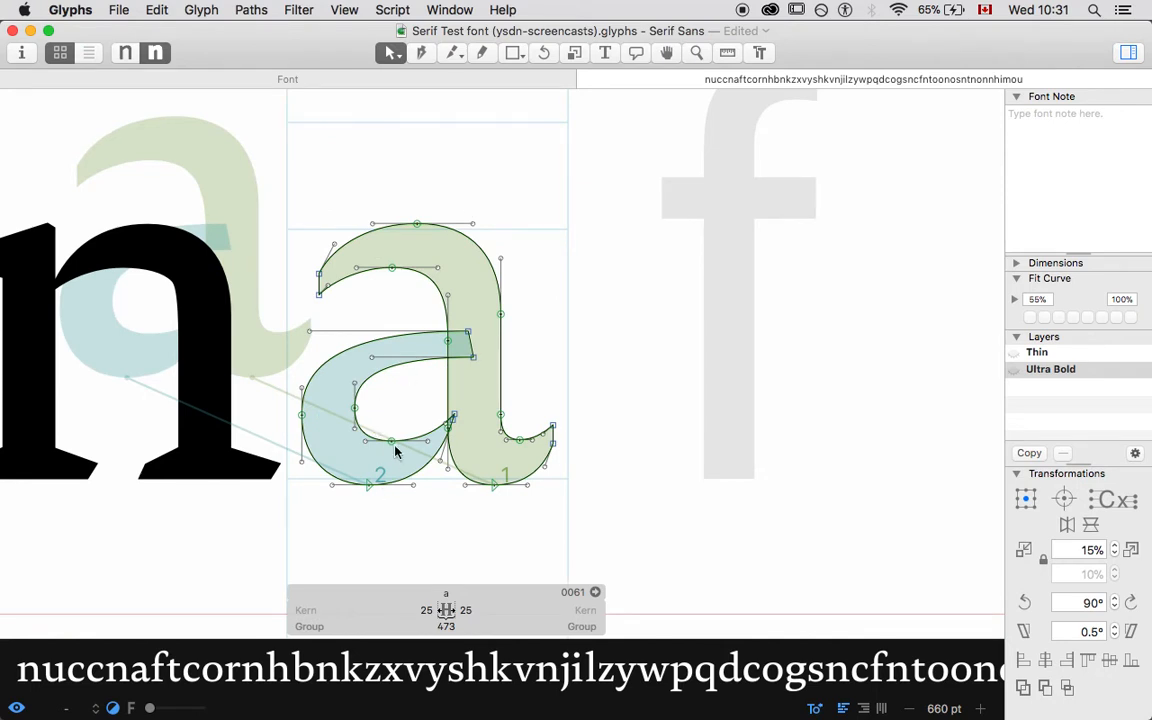
- Make the left-side node of the Ultra Bold 'a' bowl the contour's first node
{"action": "left_click", "coordinate": [252, 8]}
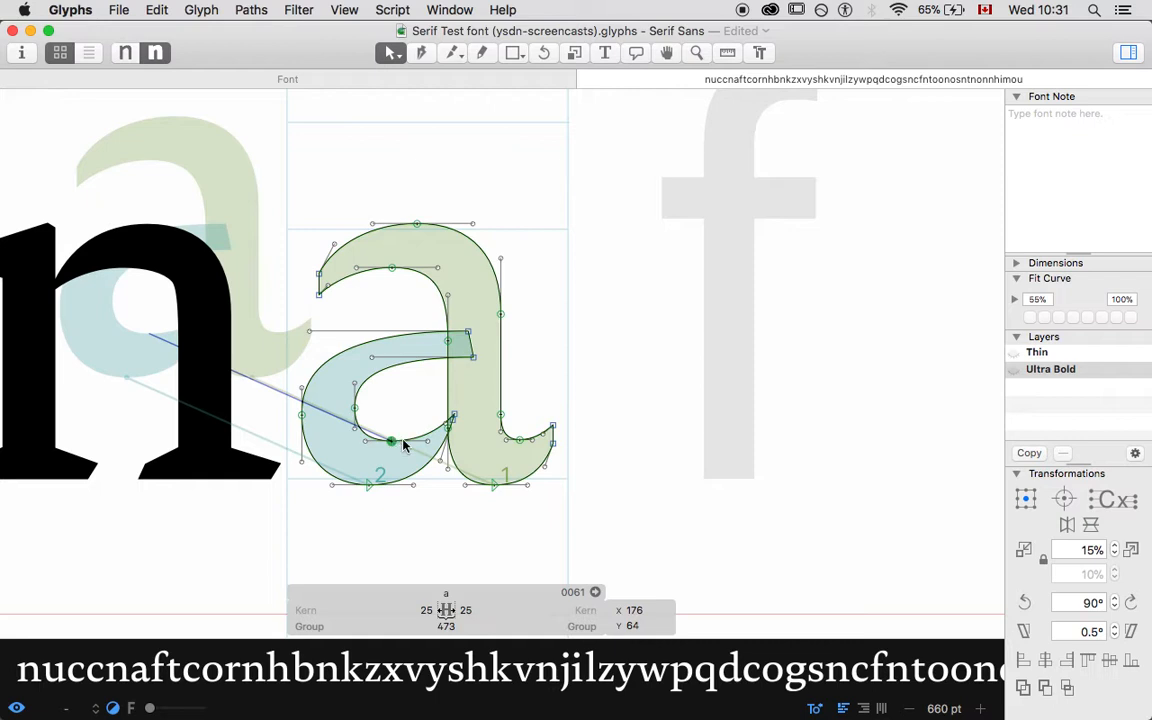
{"action": "left_click_drag", "start_coordinate": [392, 444], "coordinate": [356, 412]}
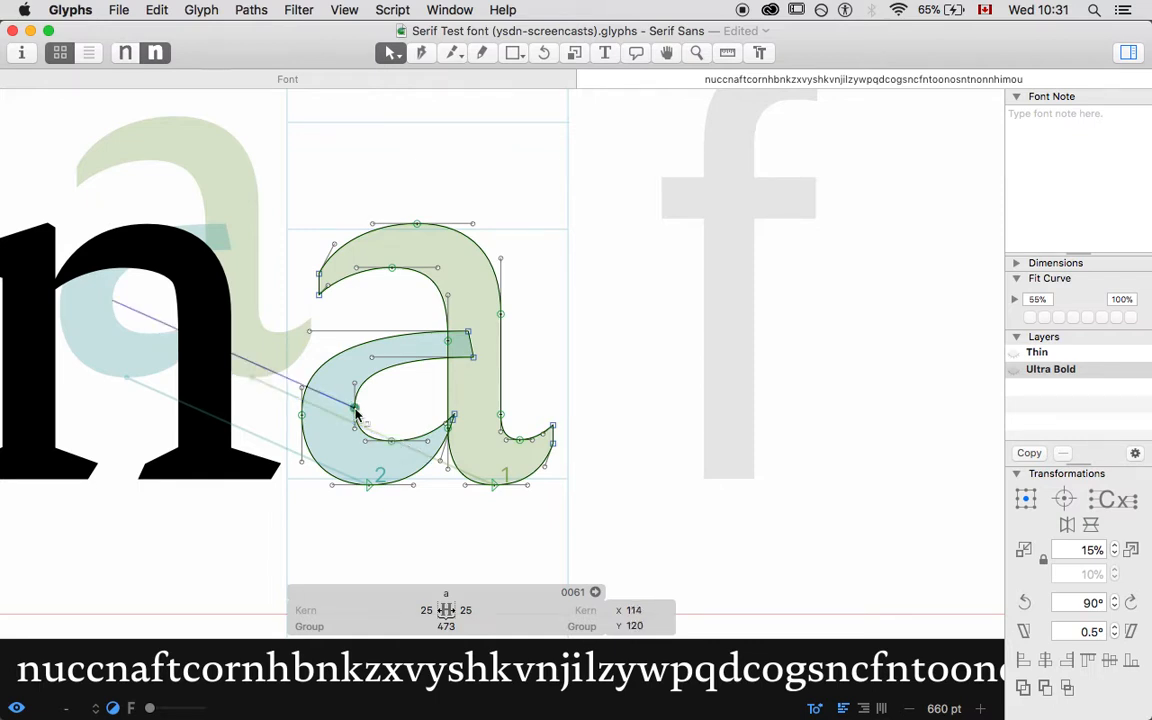
{"action": "right_click", "coordinate": [356, 410]}
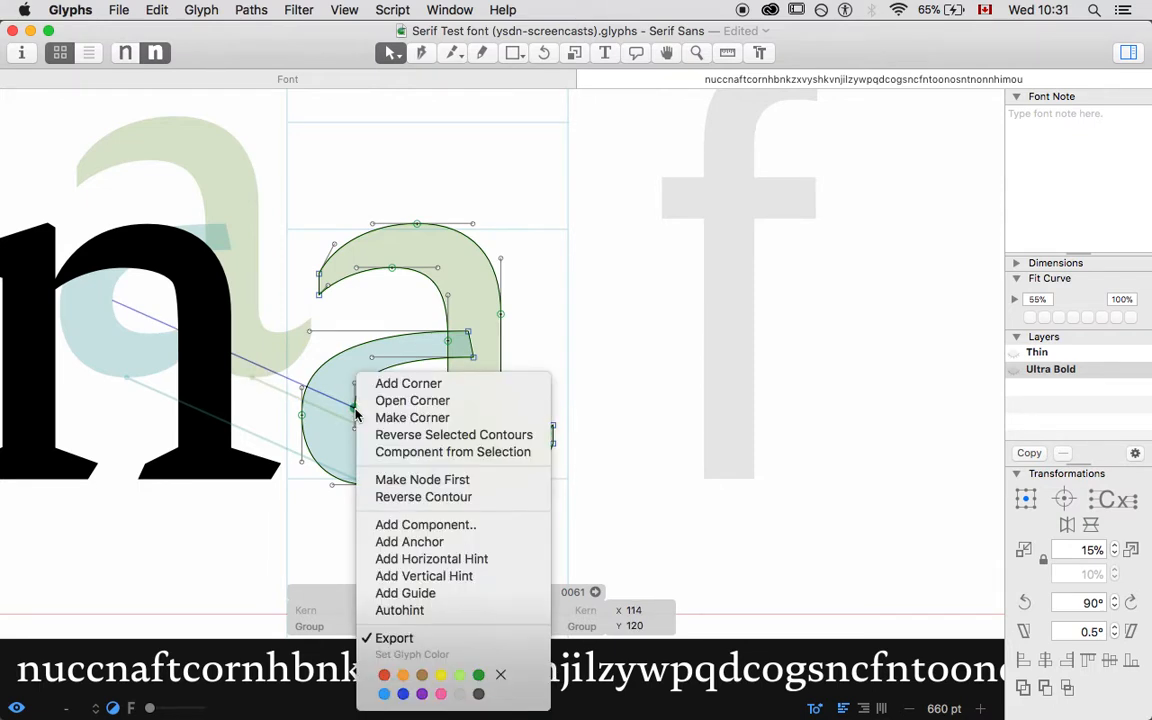
{"action": "mouse_move", "coordinate": [420, 480]}
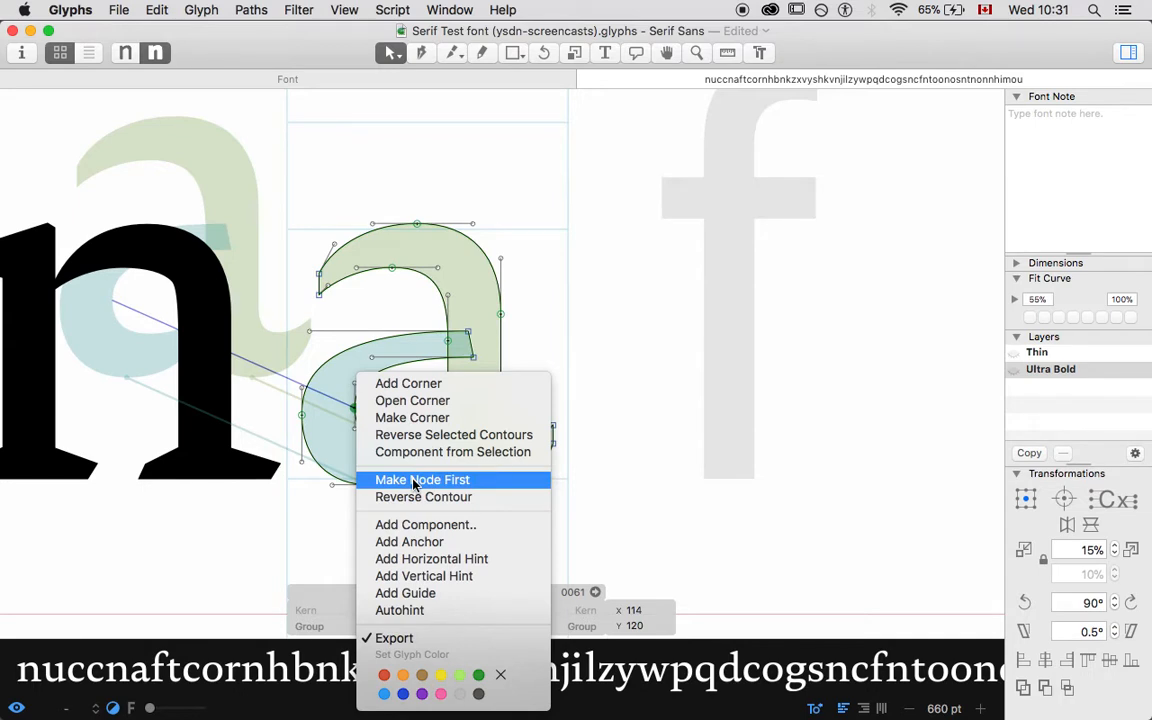
{"action": "left_click", "coordinate": [420, 480]}
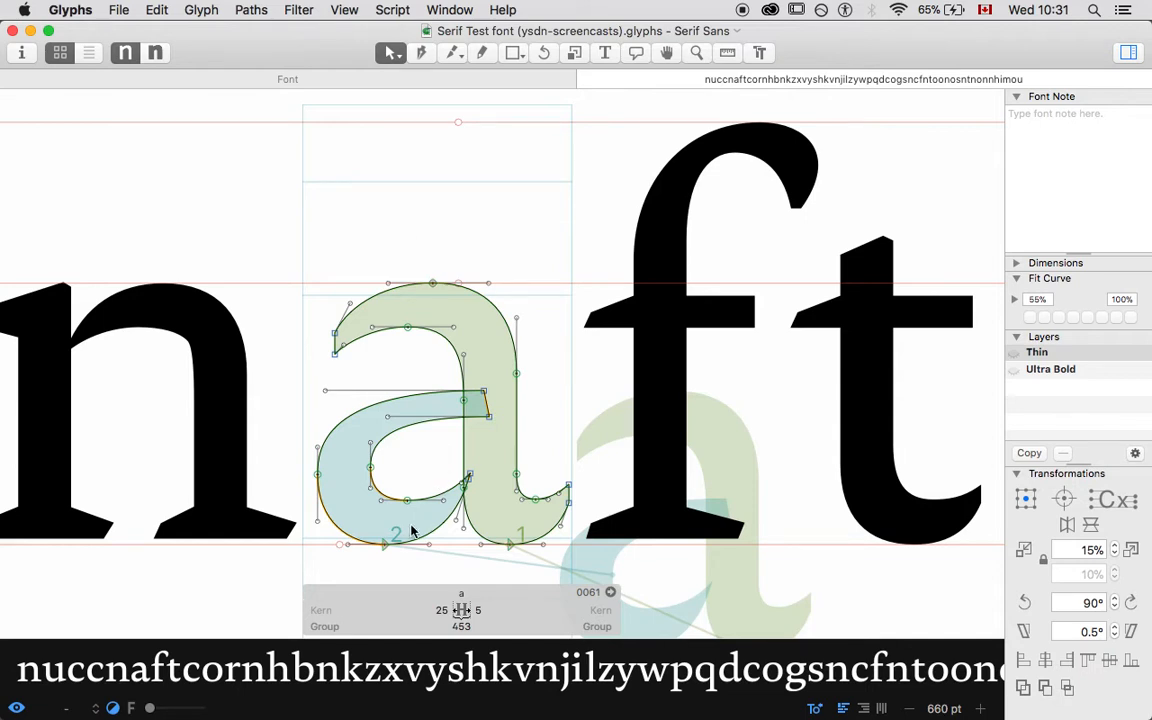
{"action": "mouse_move", "coordinate": [448, 486]}
{"action": "type", "text": "a"}
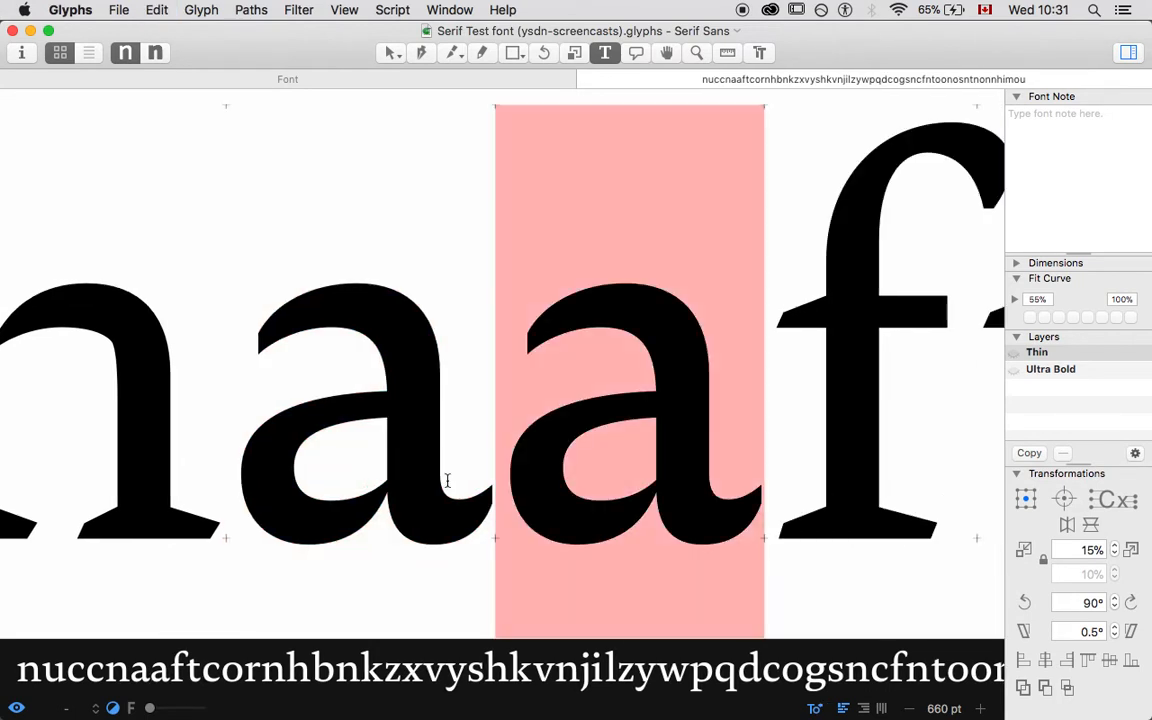
- Add a second 'a' in the edit line and view it on the Ultra Bold master
{"action": "left_click", "coordinate": [1050, 368]}
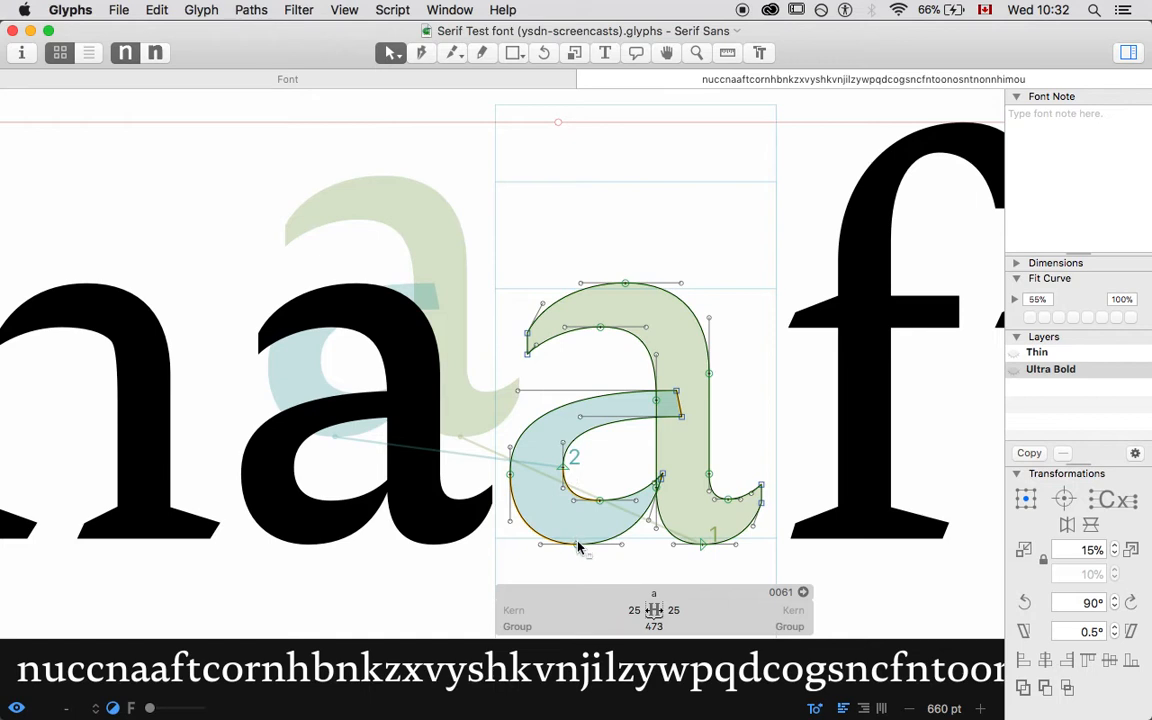
- Make the bottom node of the second Ultra Bold 'a' bowl its first node
{"action": "right_click", "coordinate": [578, 546]}
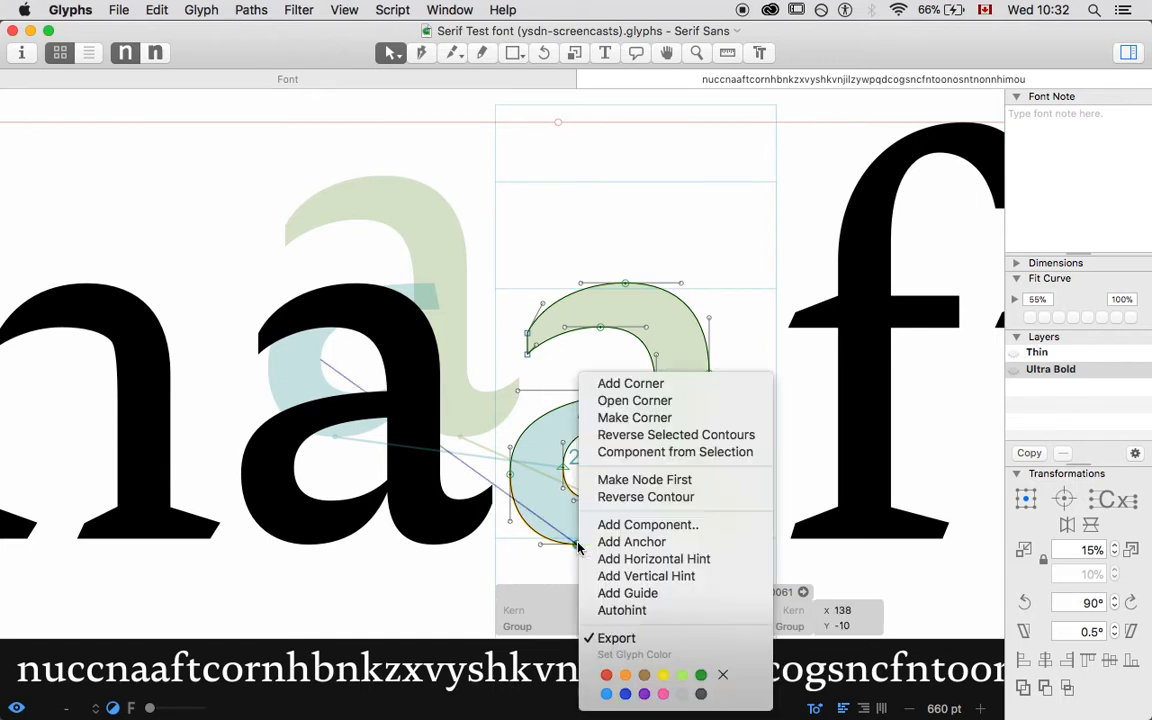
{"action": "mouse_move", "coordinate": [644, 480]}
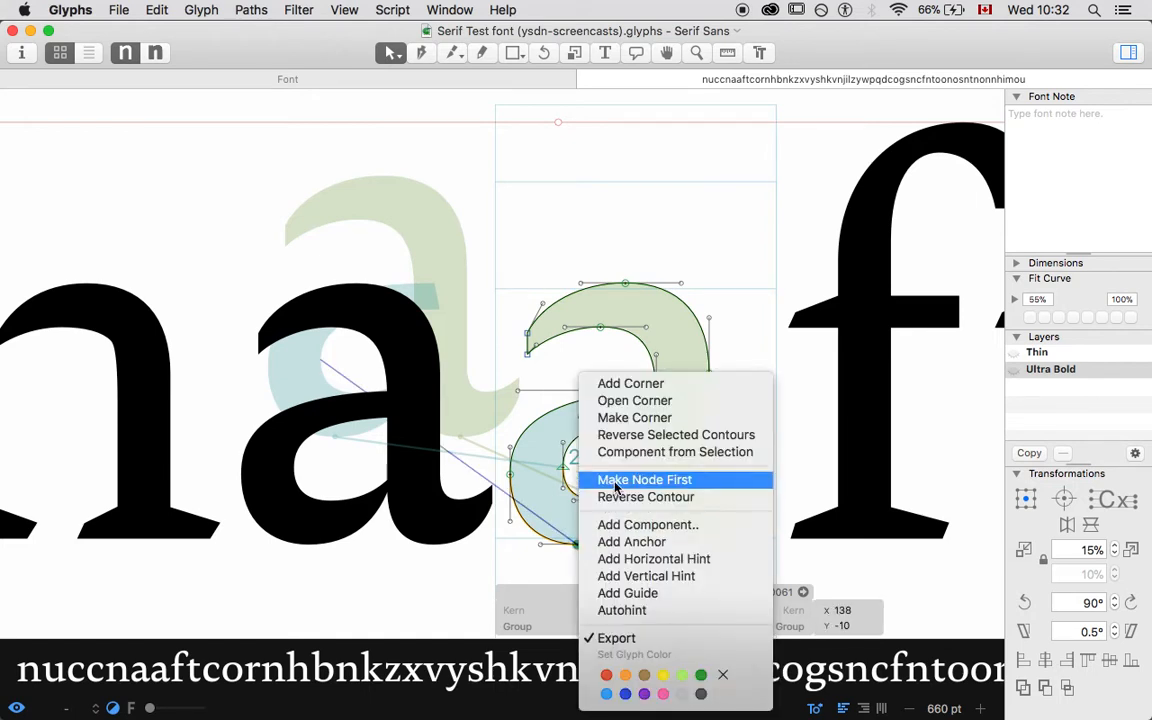
{"action": "left_click", "coordinate": [644, 480]}
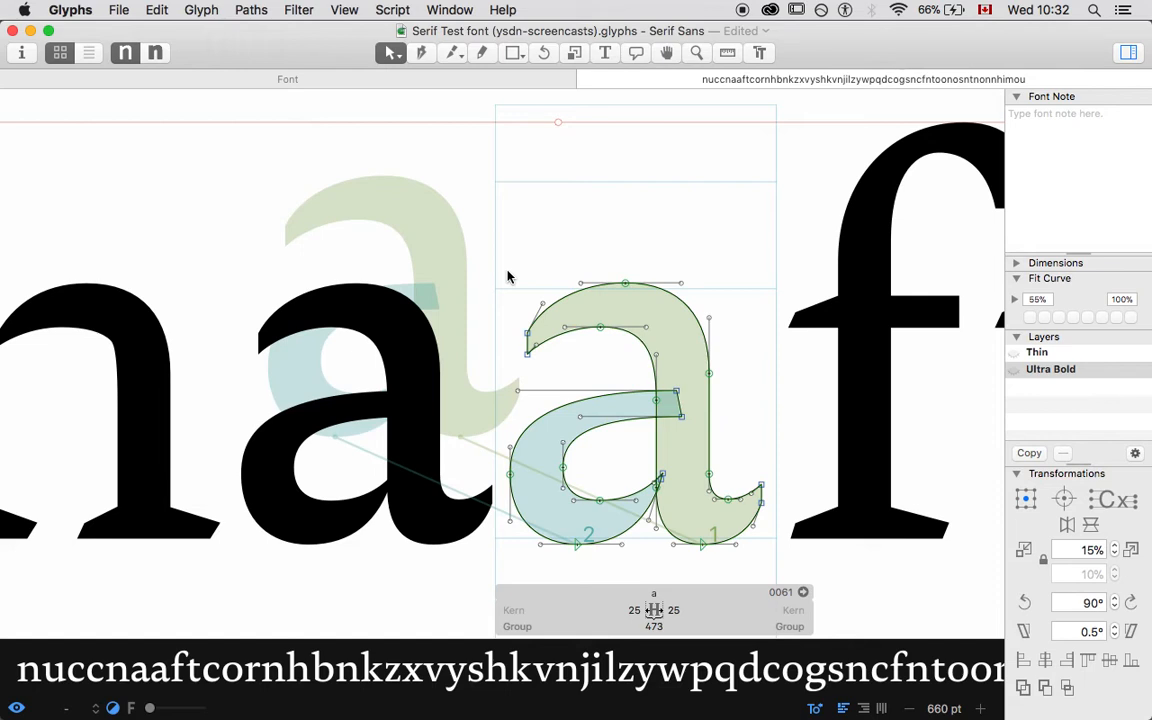
{"action": "mouse_move", "coordinate": [640, 156]}
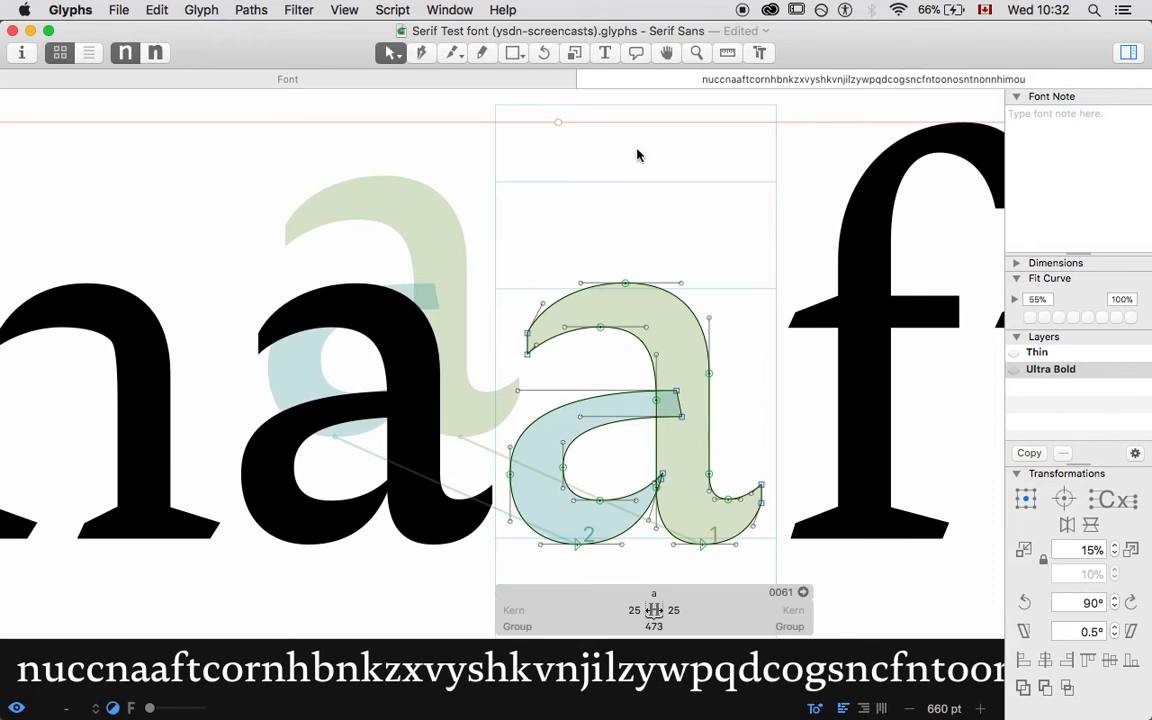